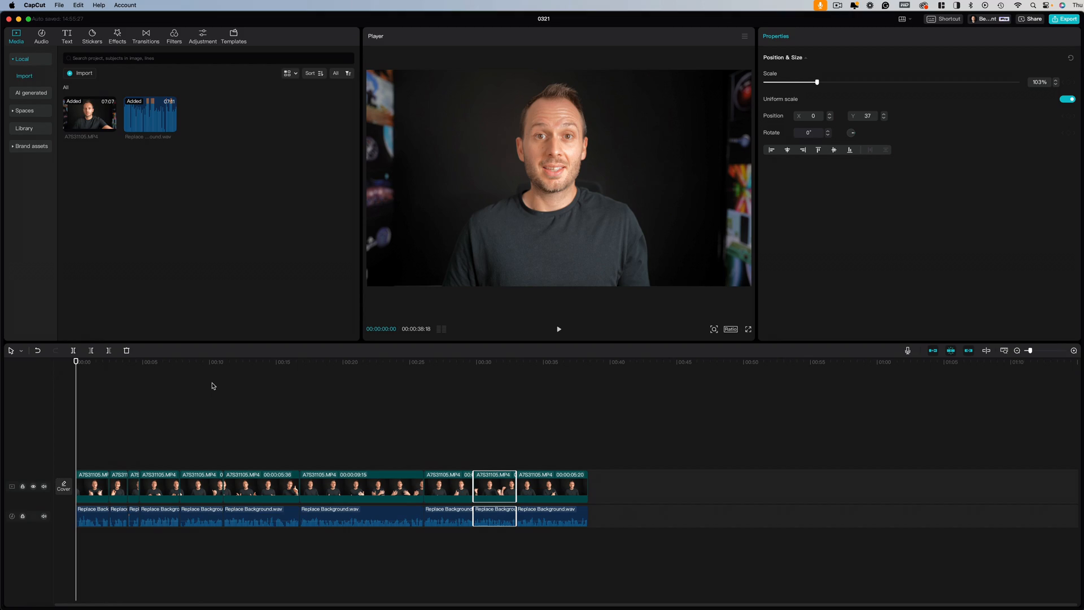
pyautogui.moveTo(135, 448)
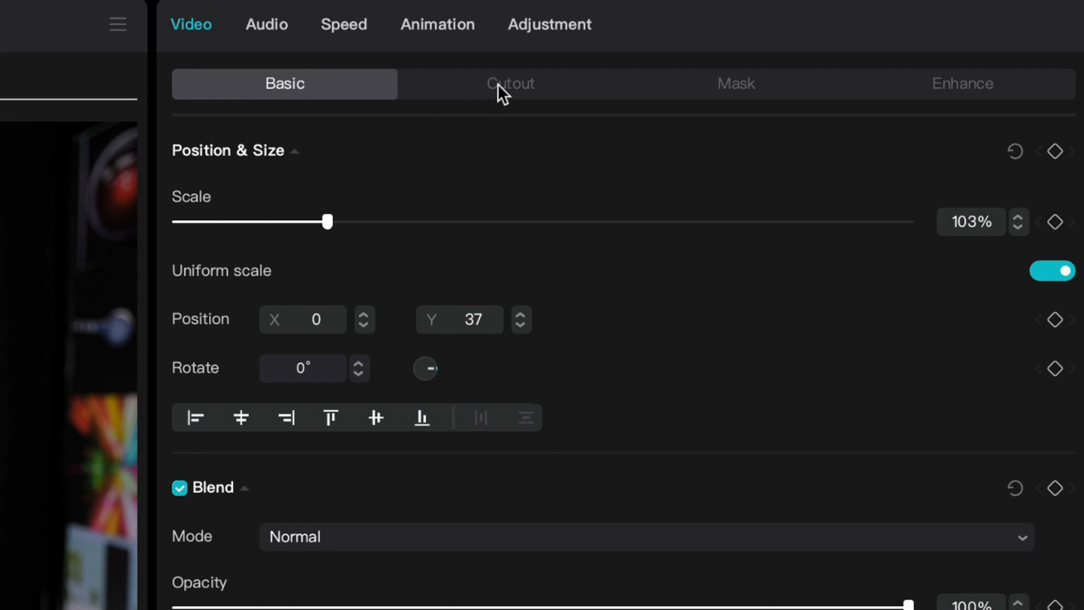
# - Turn on Auto cutout for the first talking-head clip, leaving the speaker on black
pyautogui.click(511, 83)
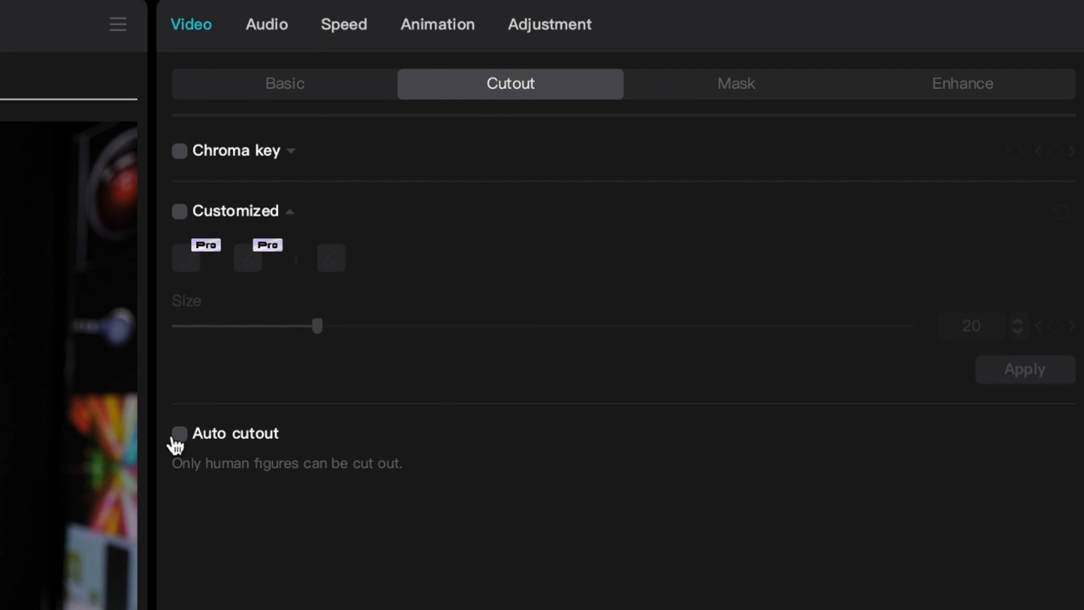
pyautogui.click(179, 434)
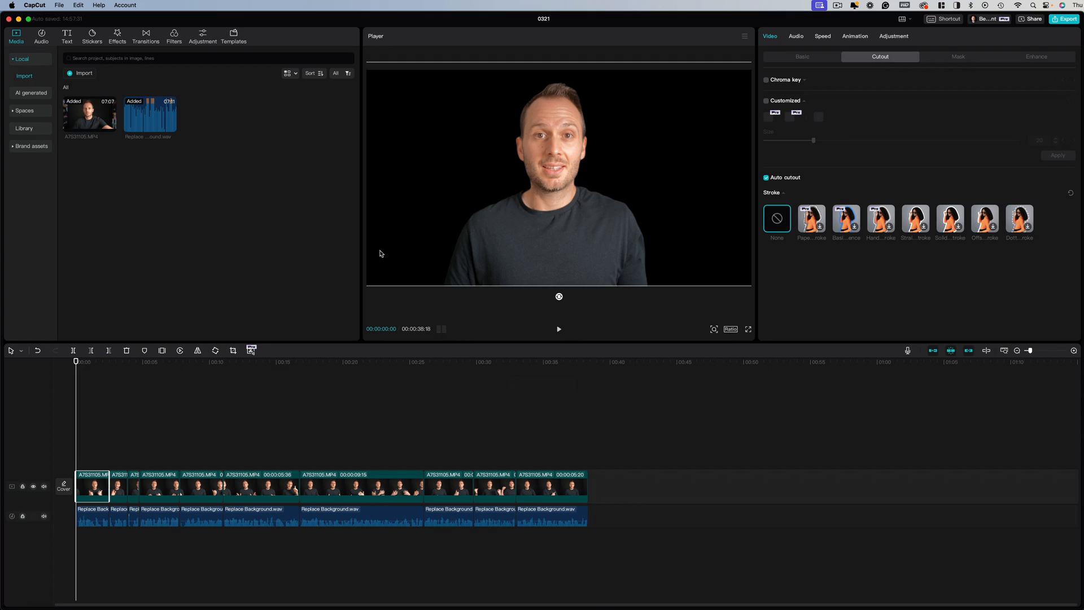
pyautogui.moveTo(167, 465)
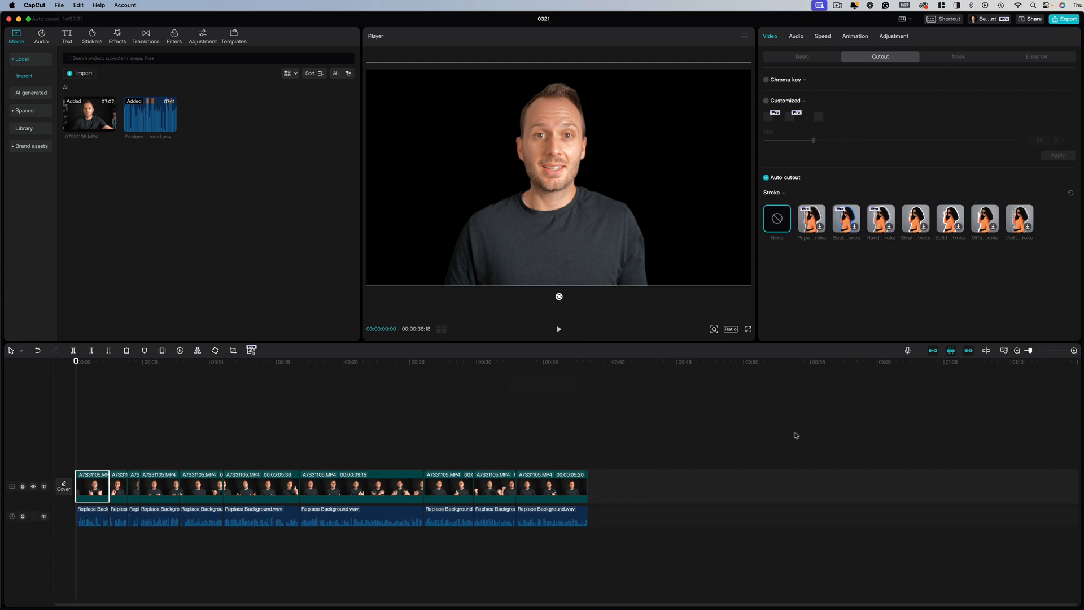
pyautogui.moveTo(542, 435)
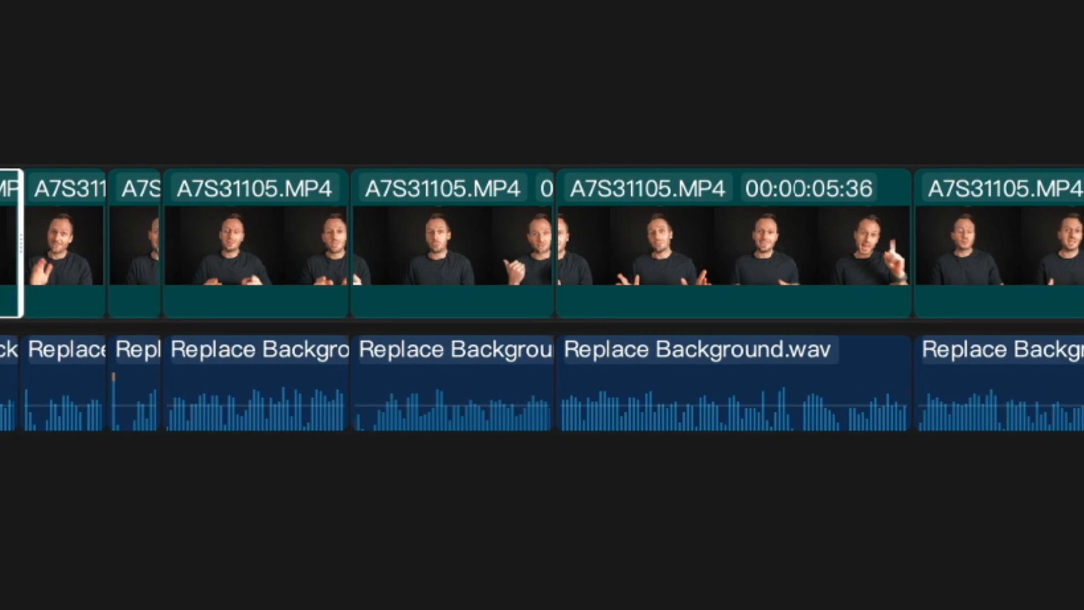
pyautogui.hscroll(3)
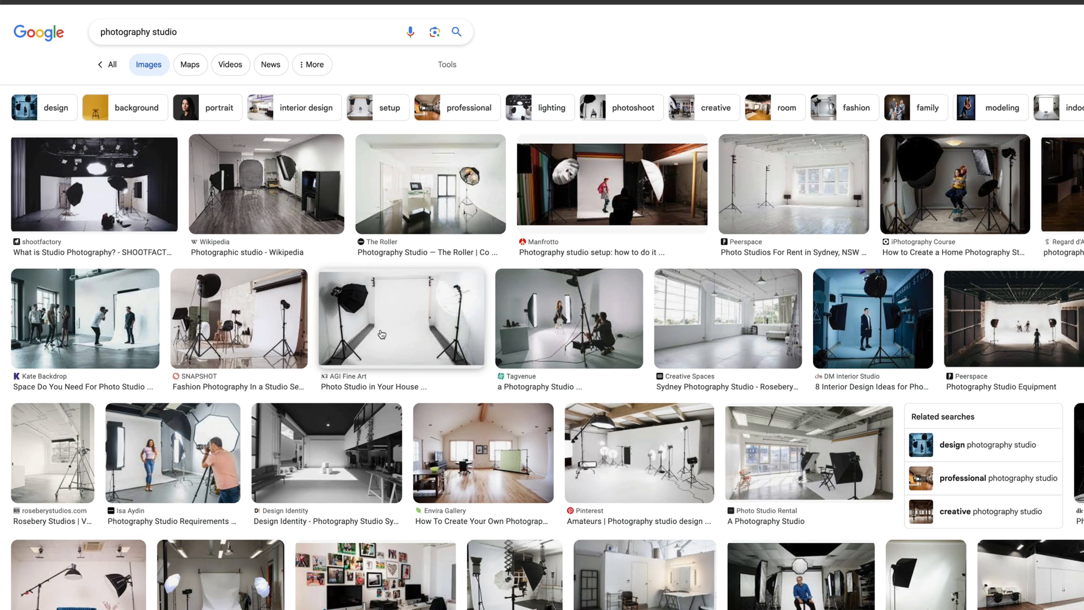
pyautogui.scroll(-3)
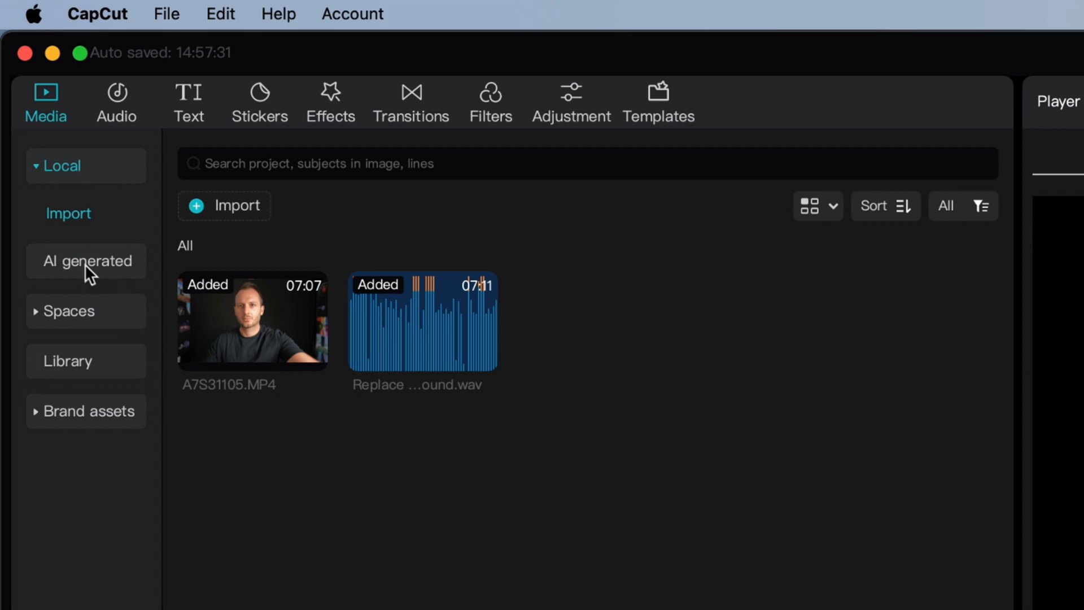
# - Open AI generated media and enter the prompt 'photography studio with softboxes, moody lighting'
pyautogui.click(85, 260)
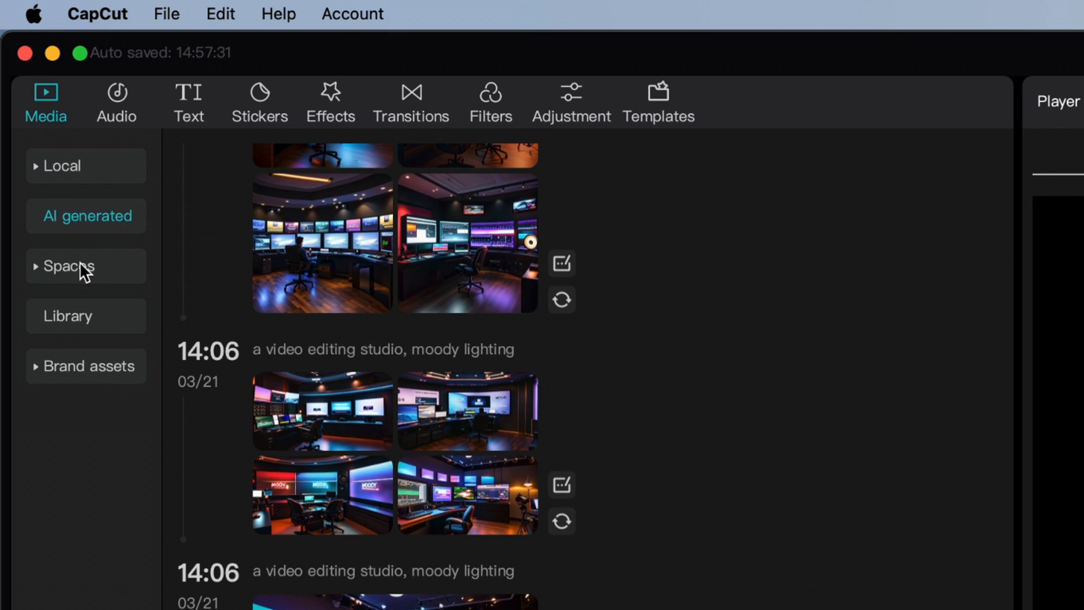
pyautogui.scroll(-3)
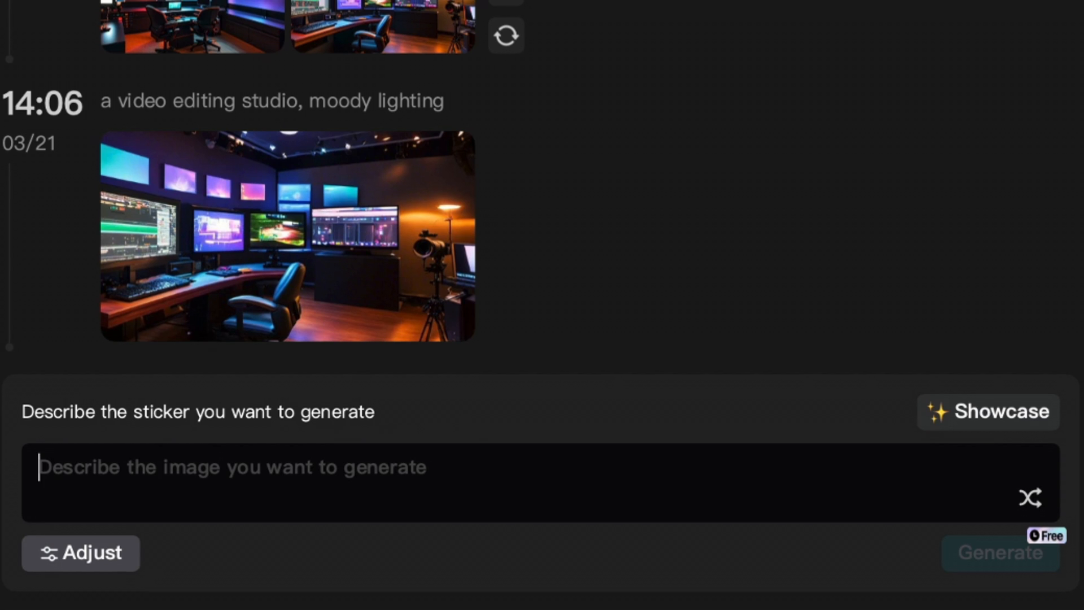
pyautogui.write('pho')
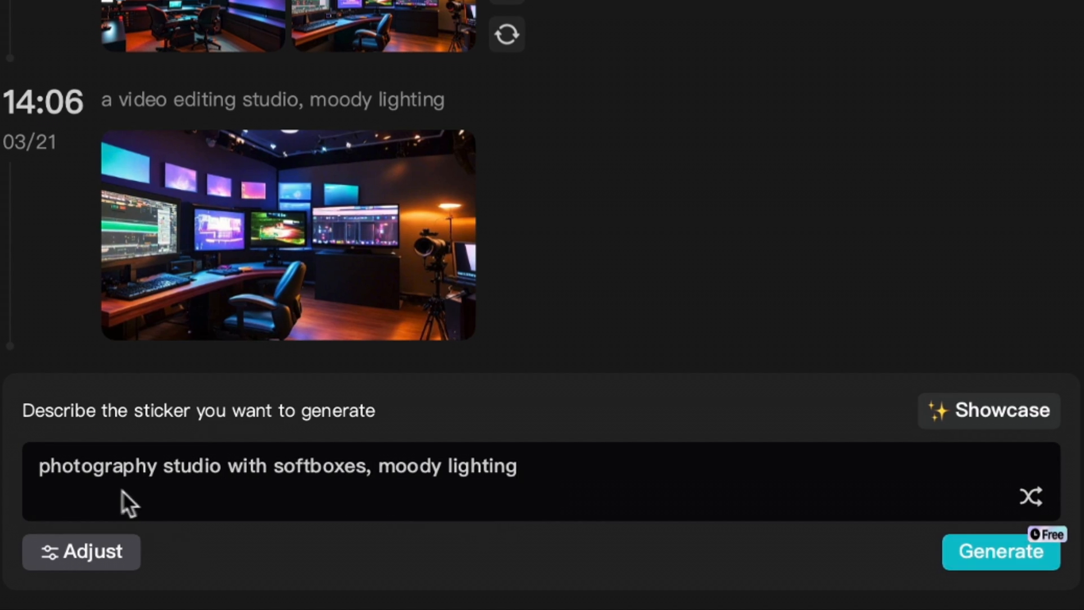
pyautogui.moveTo(536, 514)
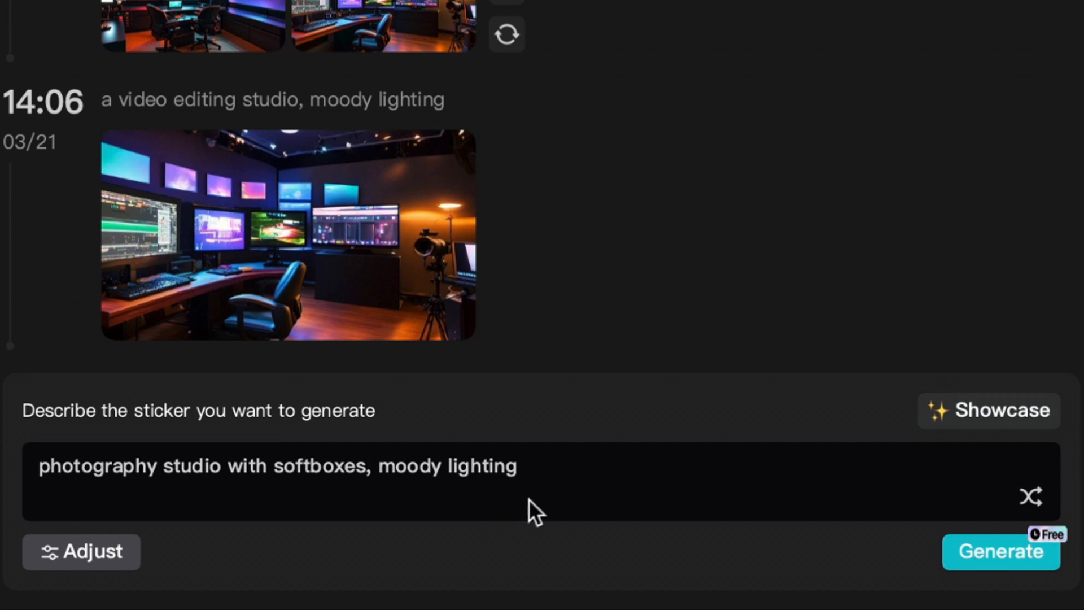
pyautogui.click(81, 551)
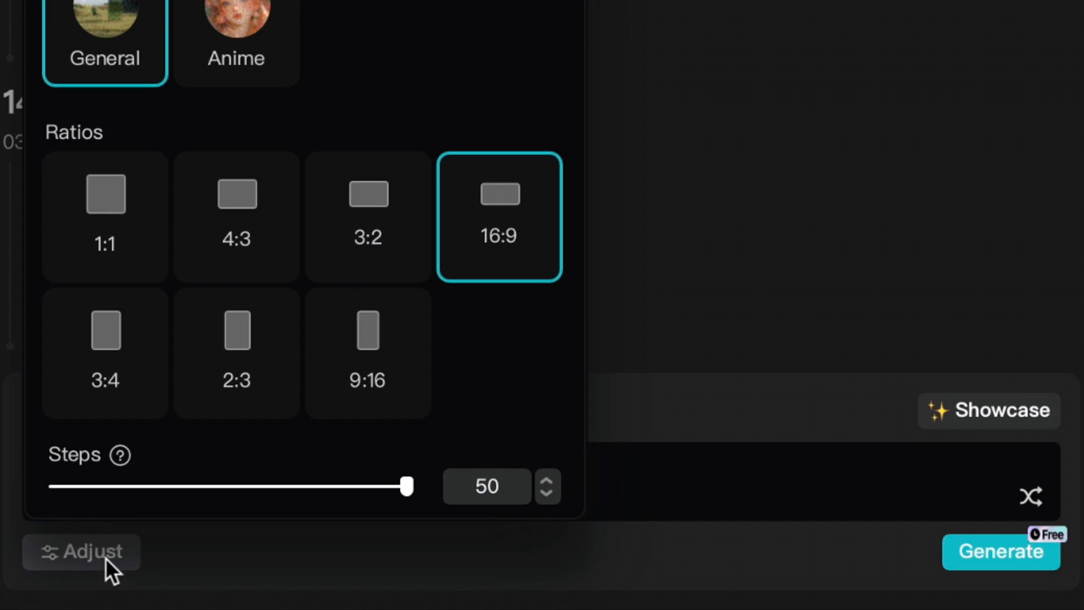
pyautogui.moveTo(304, 232)
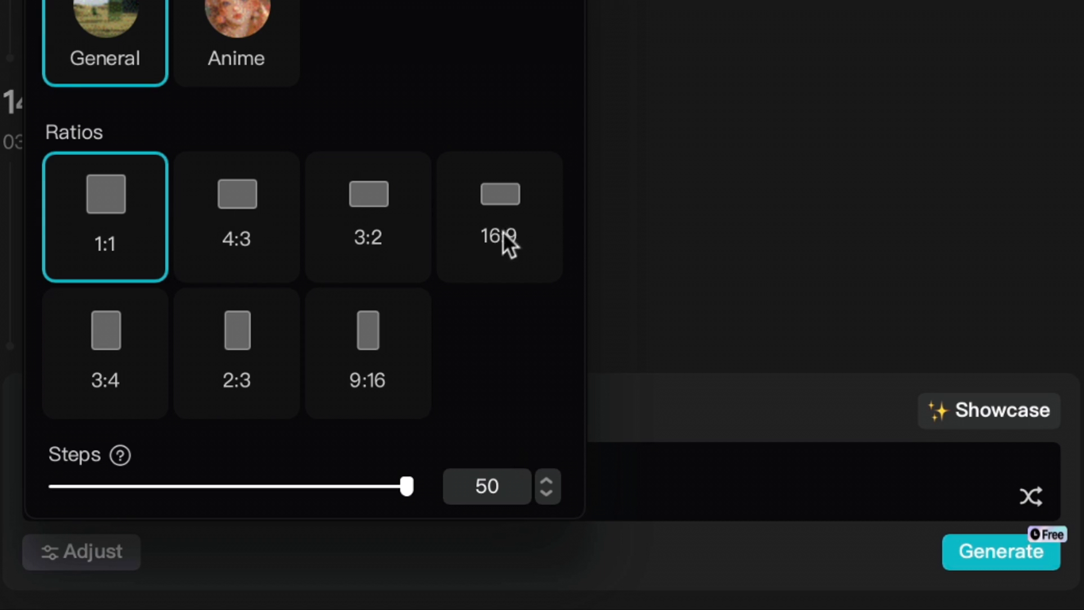
pyautogui.click(499, 216)
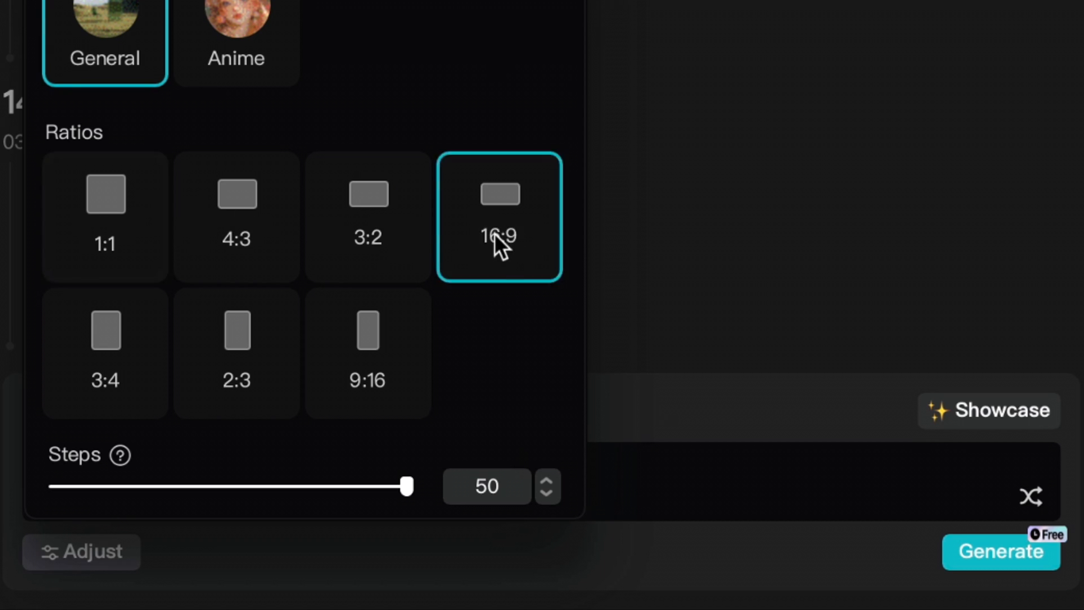
pyautogui.moveTo(407, 486); pyautogui.dragTo(287, 486)
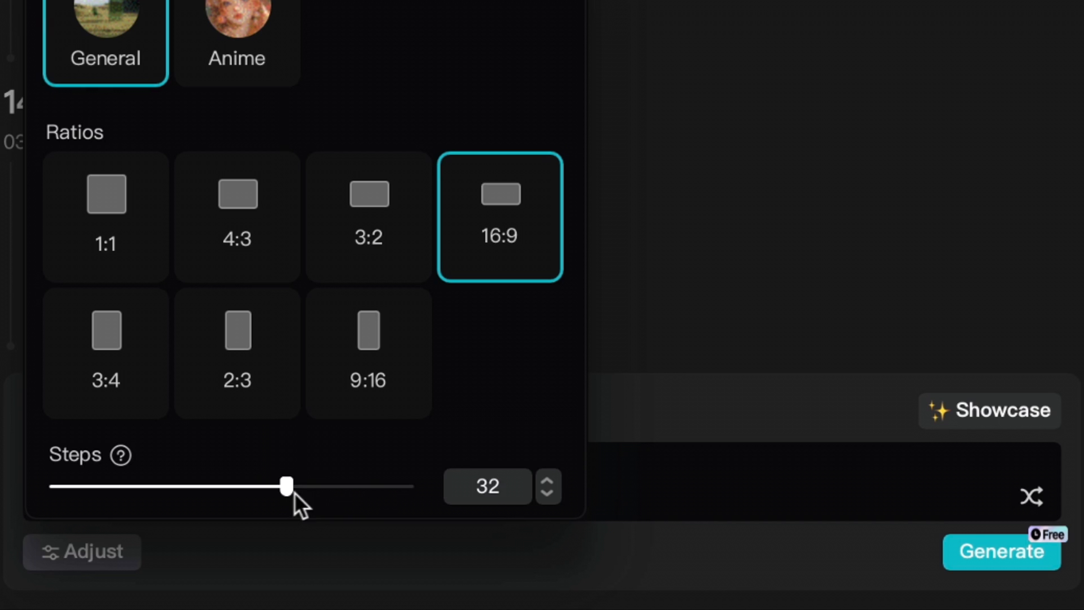
pyautogui.moveTo(286, 486); pyautogui.dragTo(407, 486)
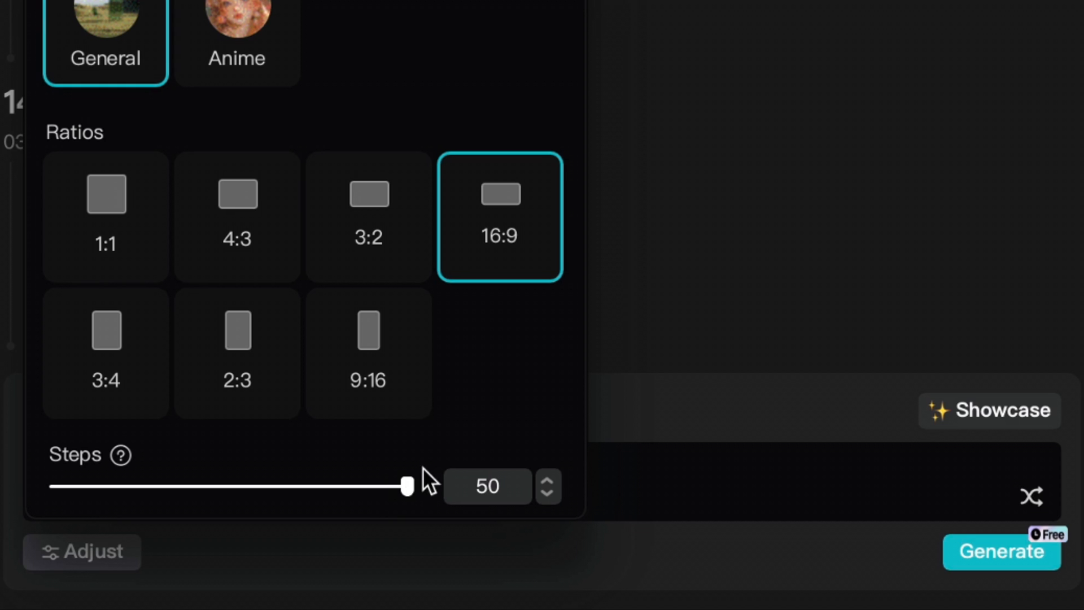
pyautogui.moveTo(375, 552)
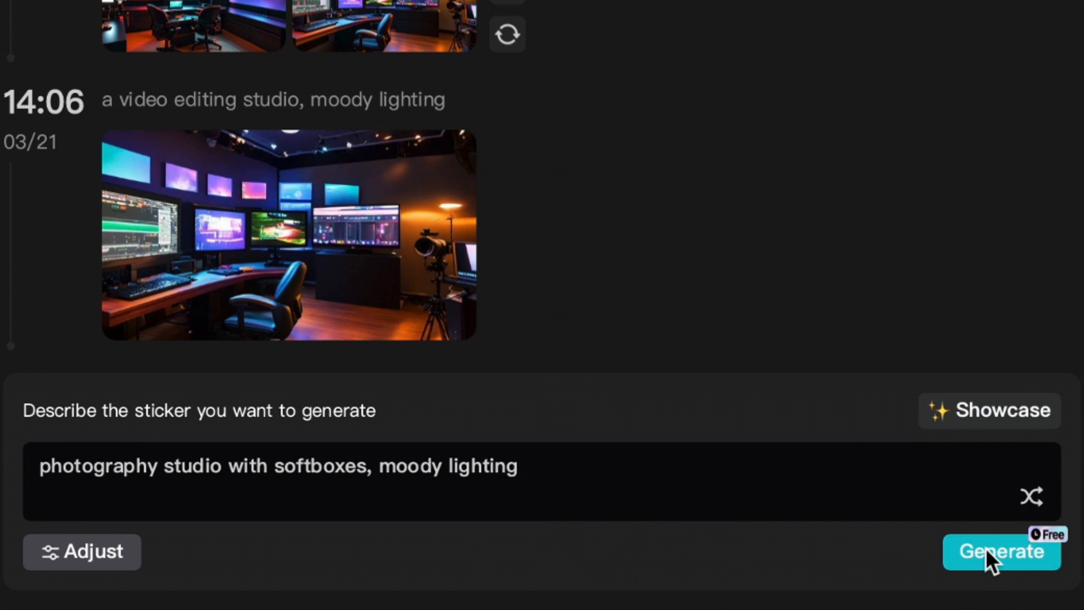
# - Generate studio images from the prompt and add a softbox studio image to the project
pyautogui.click(1000, 551)
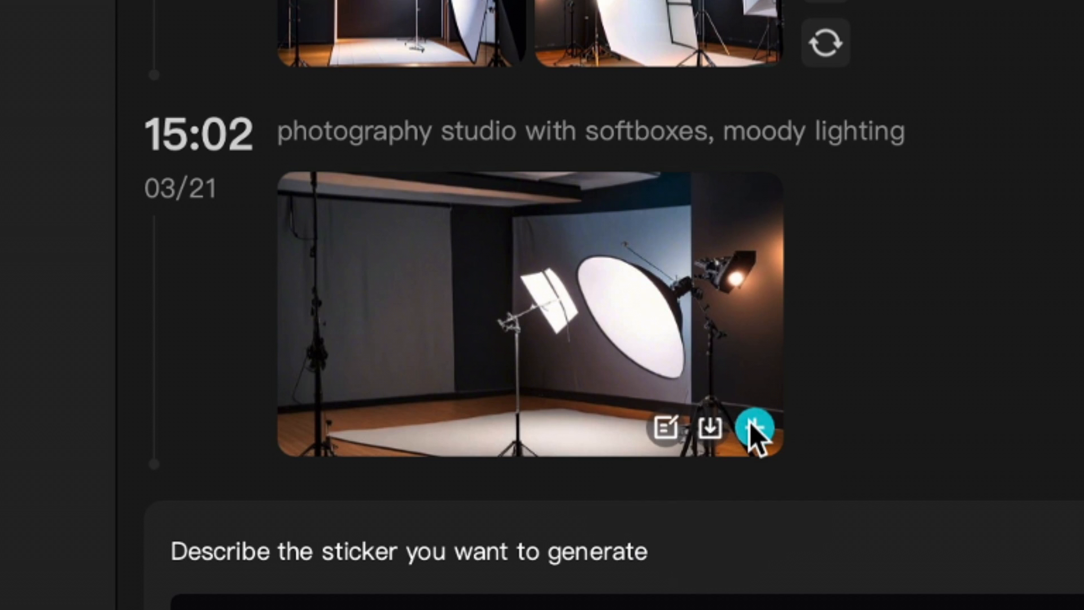
pyautogui.moveTo(756, 427)
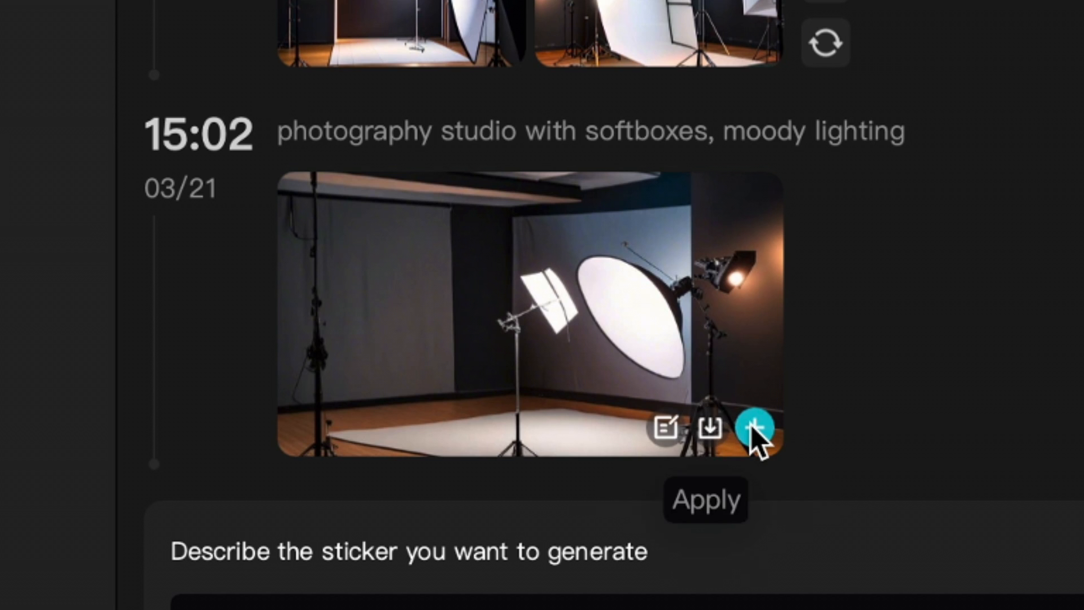
pyautogui.click(754, 427)
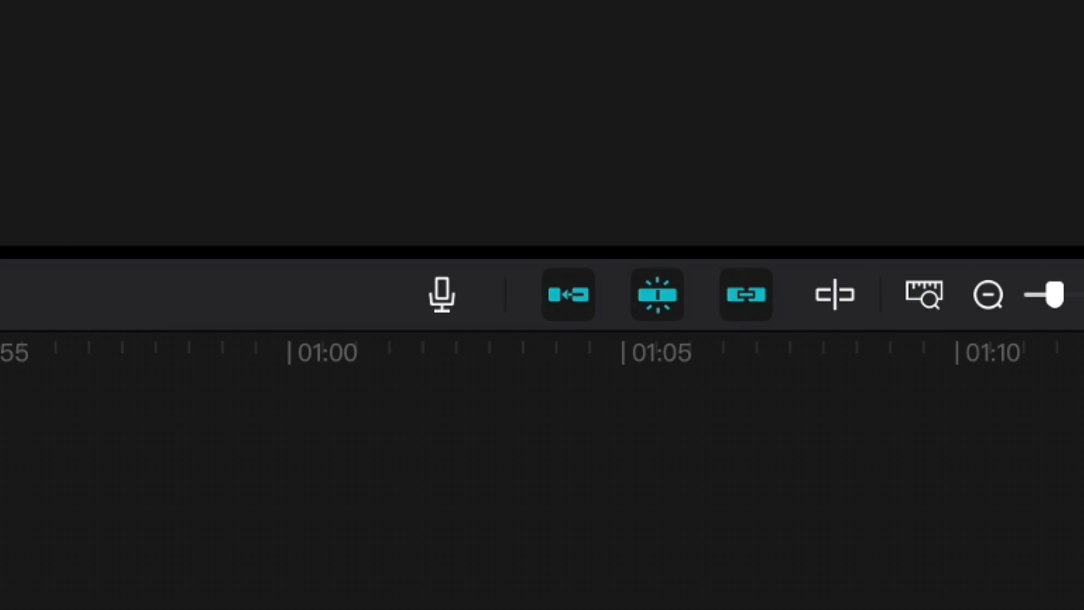
pyautogui.moveTo(567, 295)
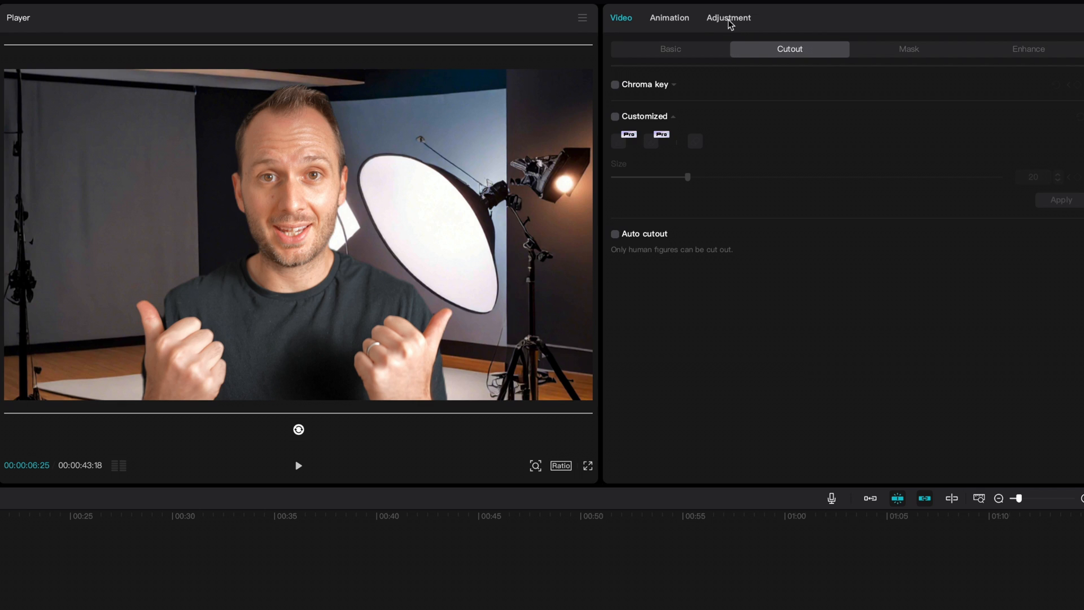
pyautogui.click(728, 18)
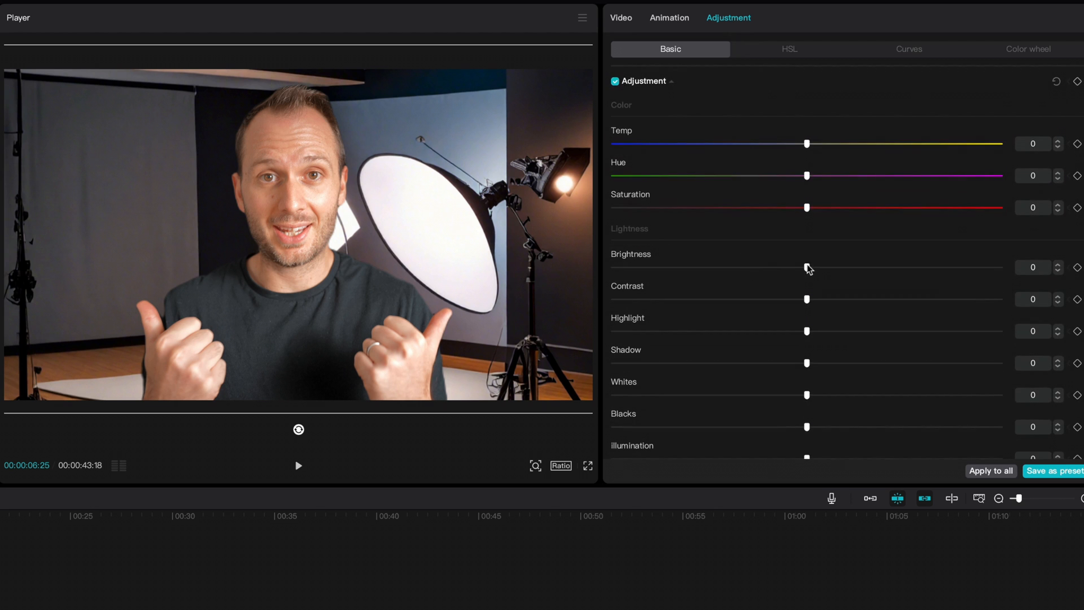
pyautogui.moveTo(806, 267); pyautogui.dragTo(742, 268)
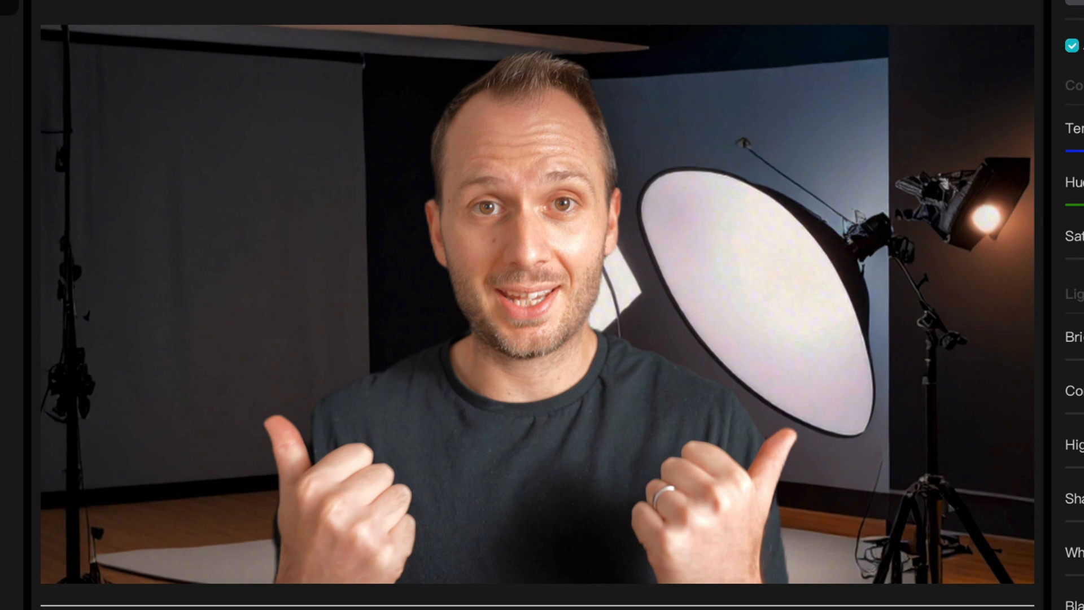
pyautogui.click(371, 33)
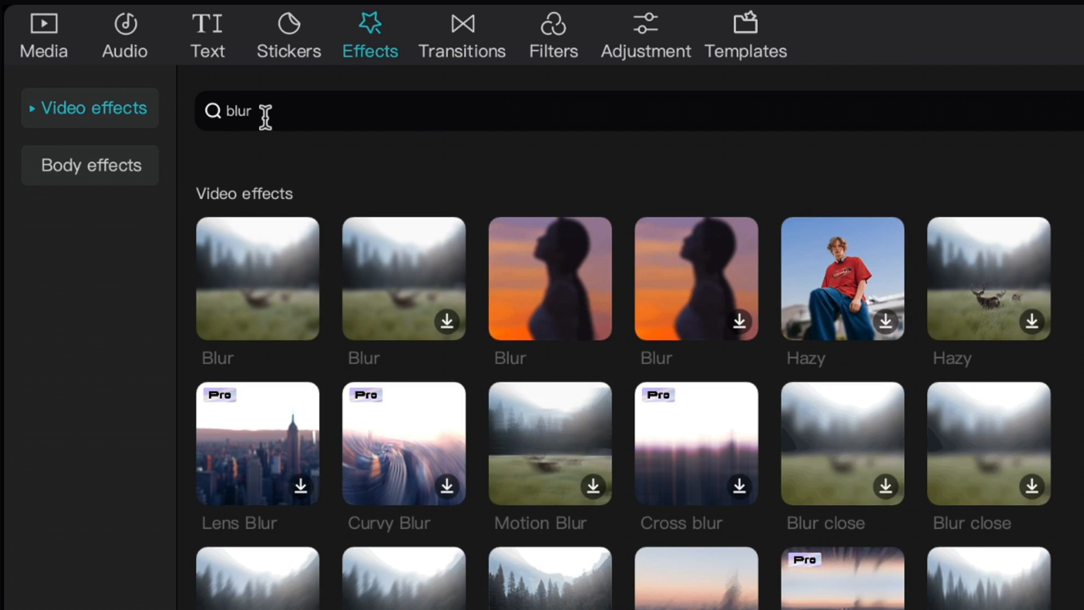
pyautogui.moveTo(303, 352)
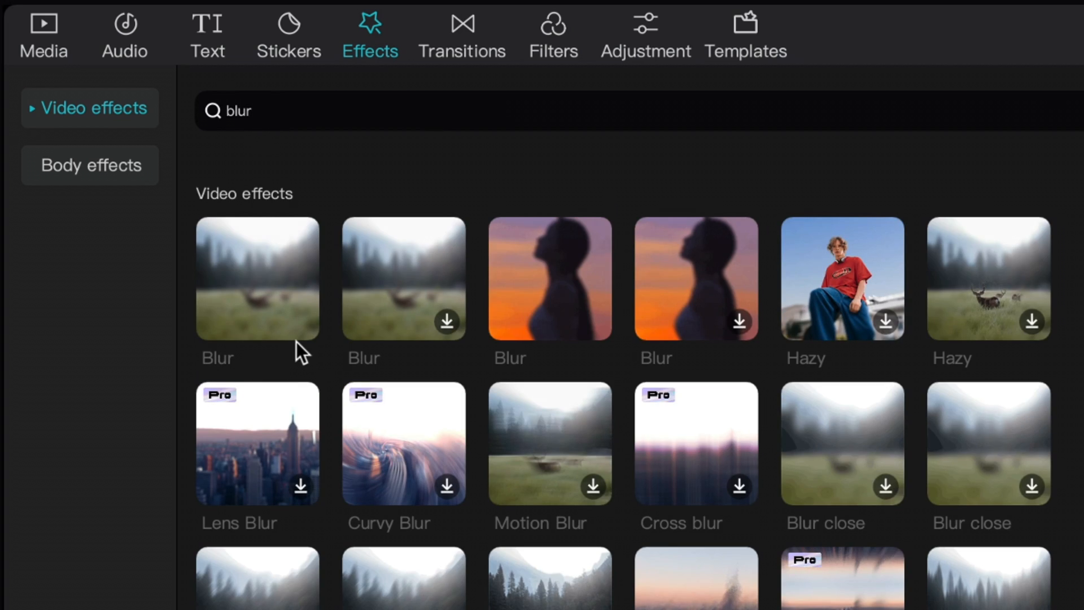
pyautogui.moveTo(300, 323)
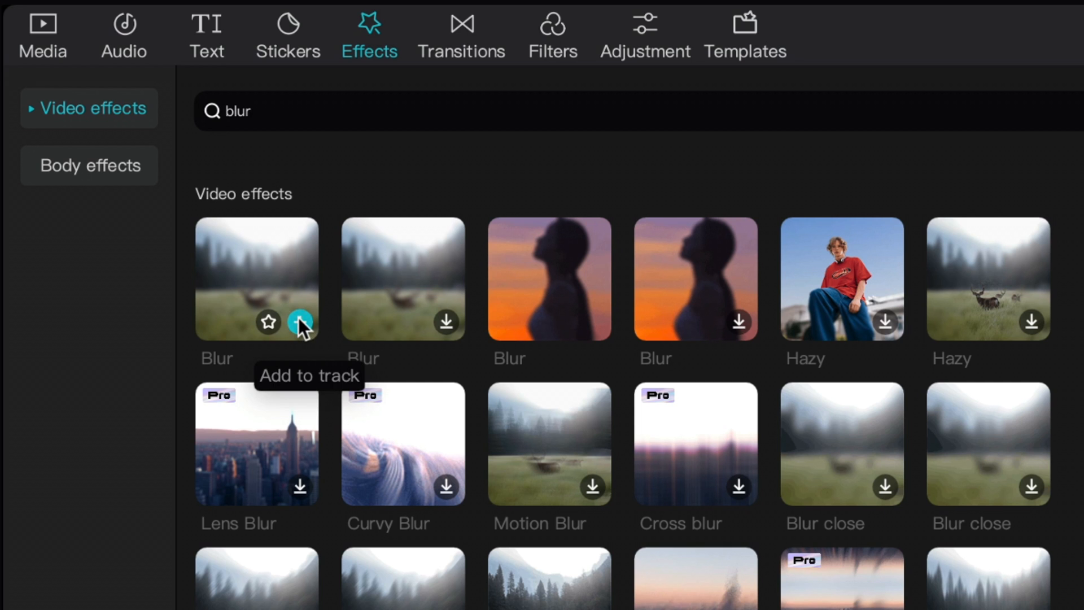
# - Add the Blur effect and drag it between the cutout clip and studio background
pyautogui.click(301, 321)
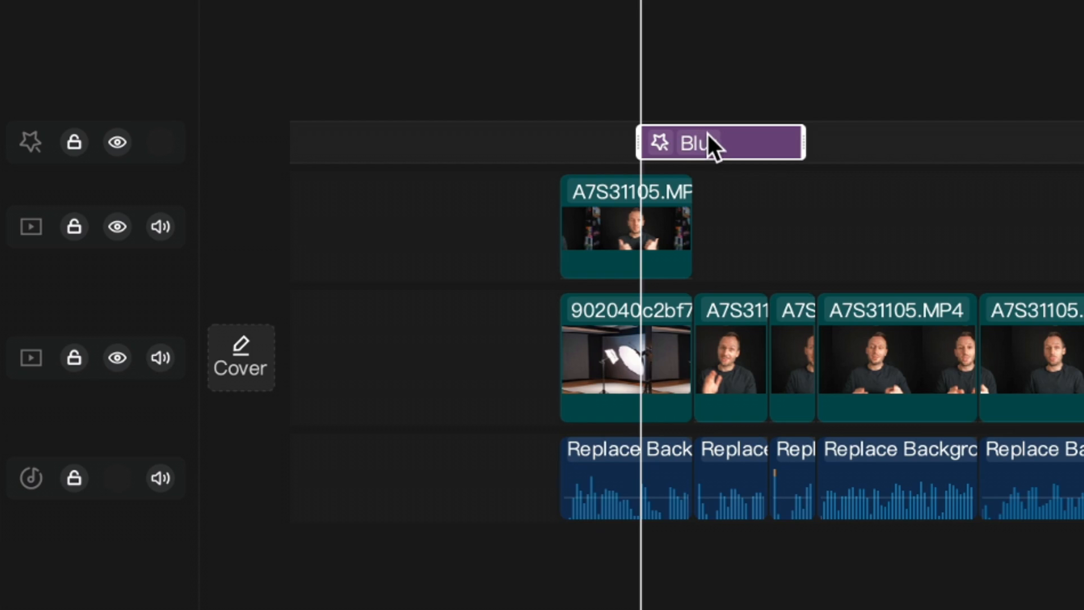
pyautogui.moveTo(706, 143); pyautogui.dragTo(616, 143)
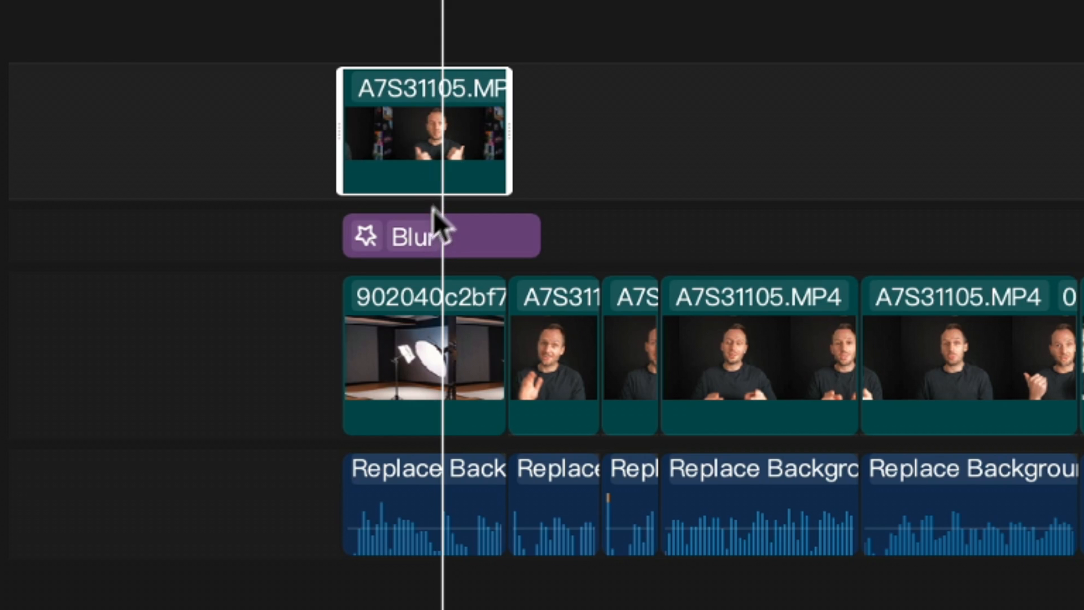
pyautogui.moveTo(453, 370)
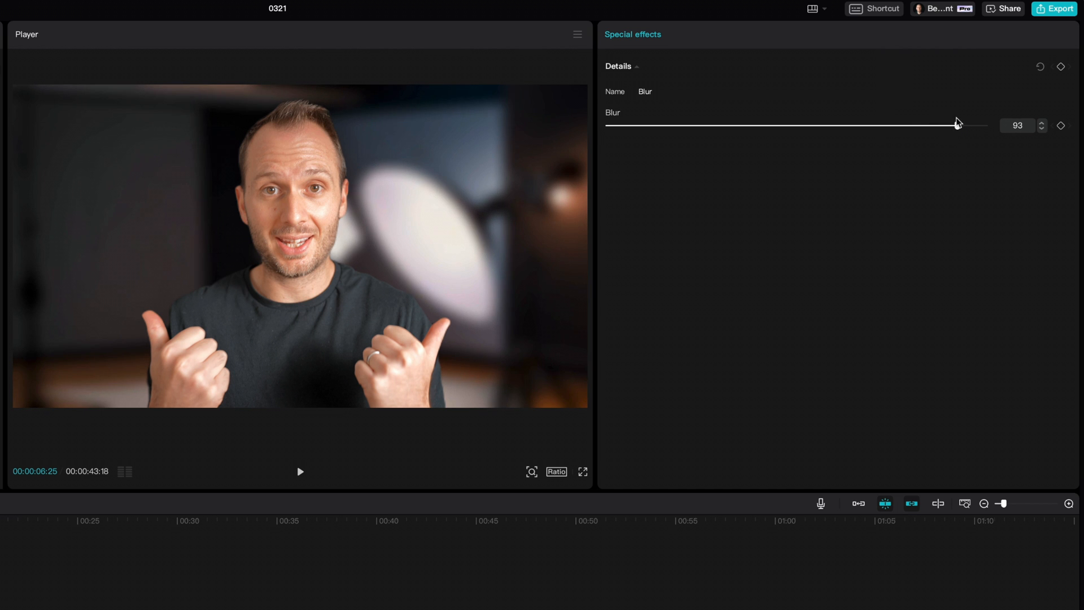
# - Lower the Blur strength from 93 to 56 to soften the studio backdrop
pyautogui.moveTo(982, 126); pyautogui.dragTo(922, 126)
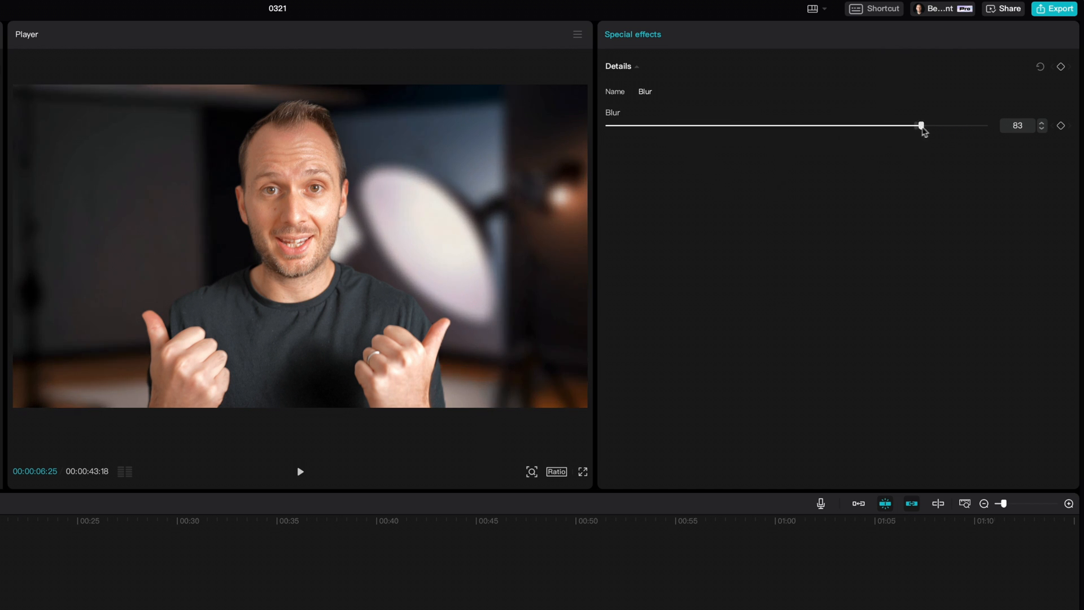
pyautogui.moveTo(922, 126); pyautogui.dragTo(841, 126)
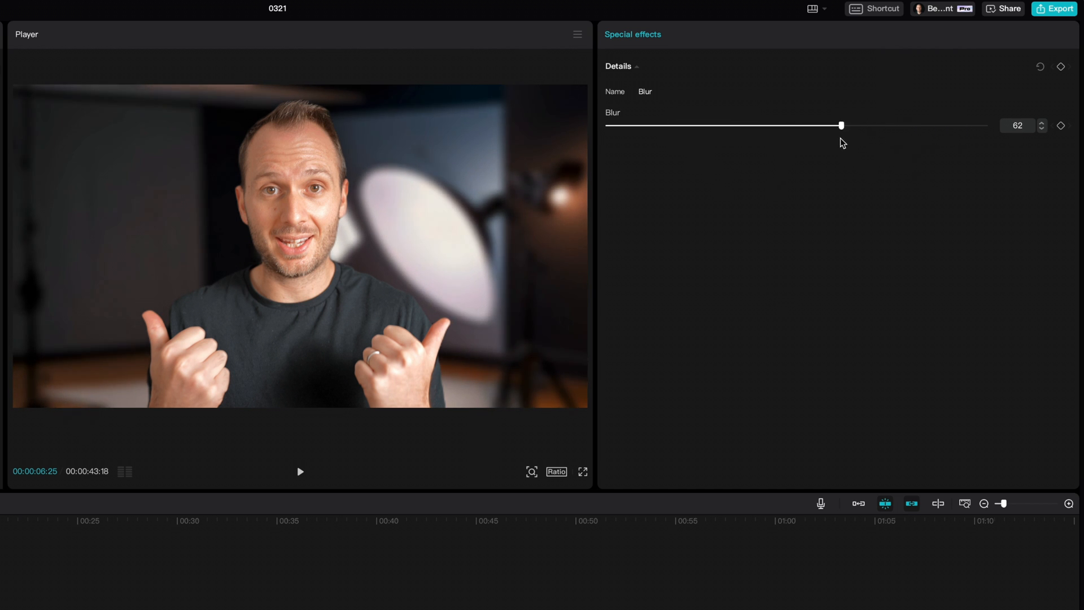
pyautogui.moveTo(841, 125); pyautogui.dragTo(820, 125)
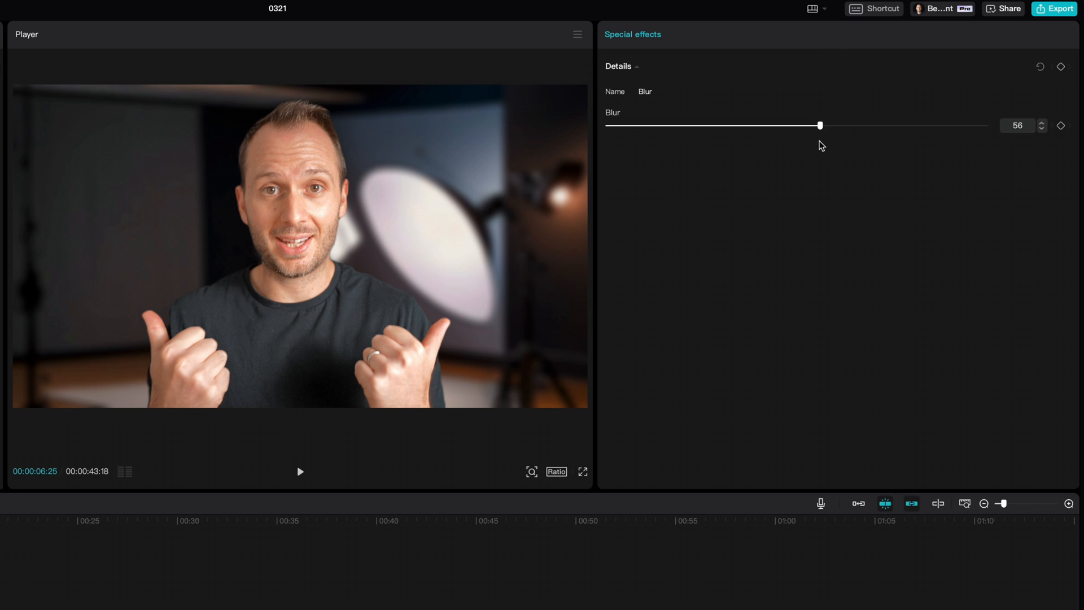
pyautogui.click(720, 34)
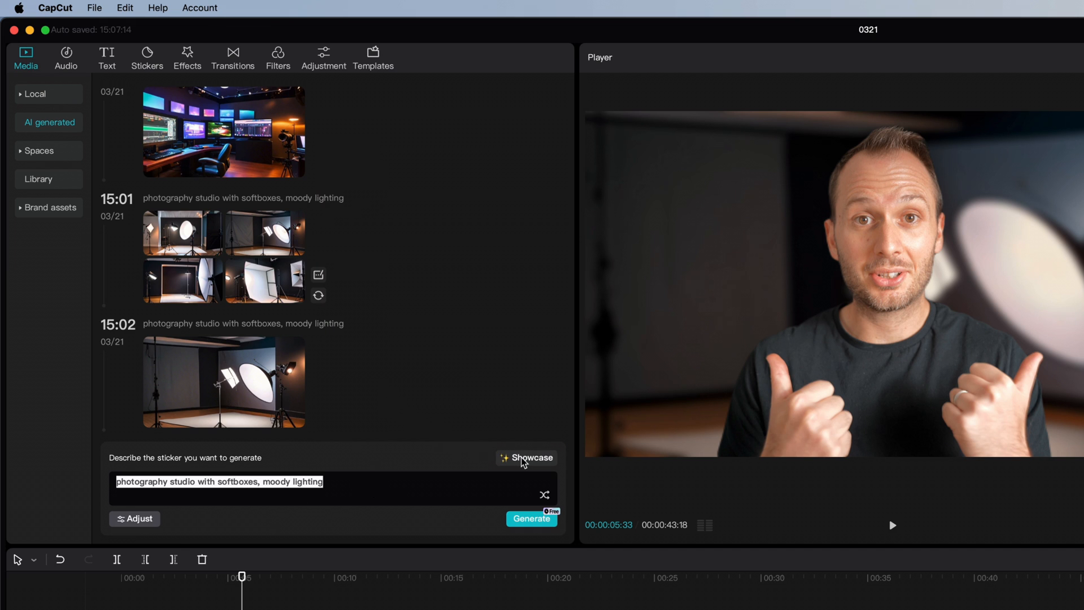
# - Browse the Showcase example prompts and use the lakeside living-room interior design prompt
pyautogui.click(527, 458)
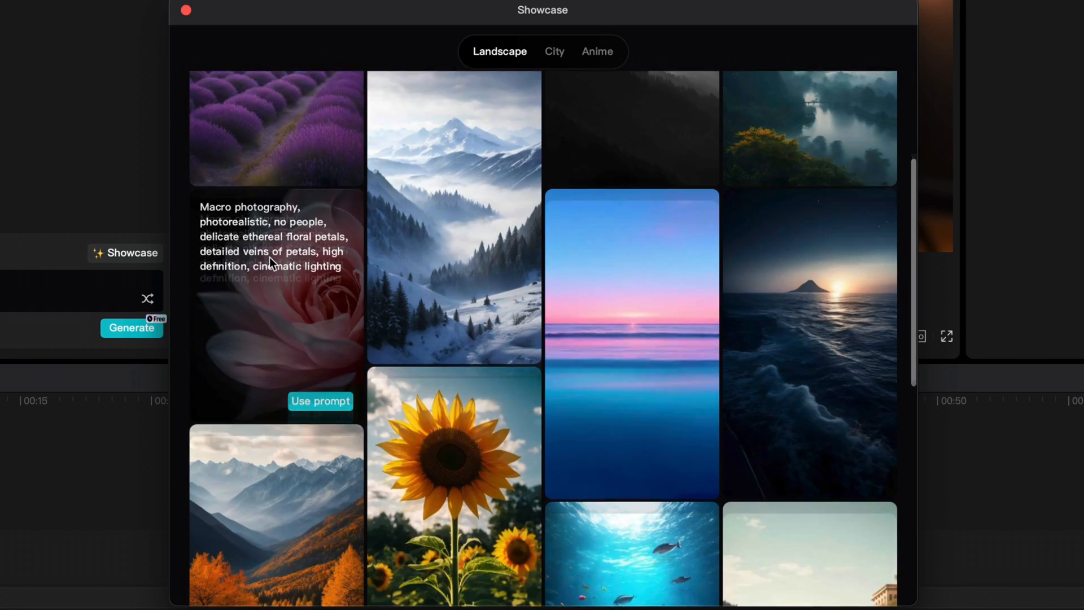
pyautogui.scroll(-3)
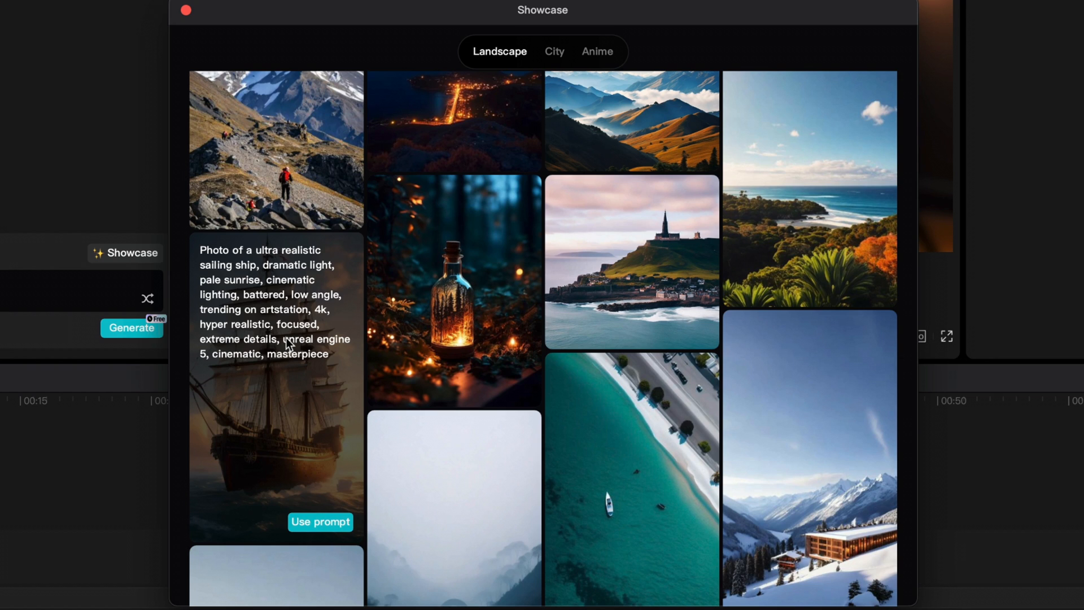
pyautogui.moveTo(216, 258)
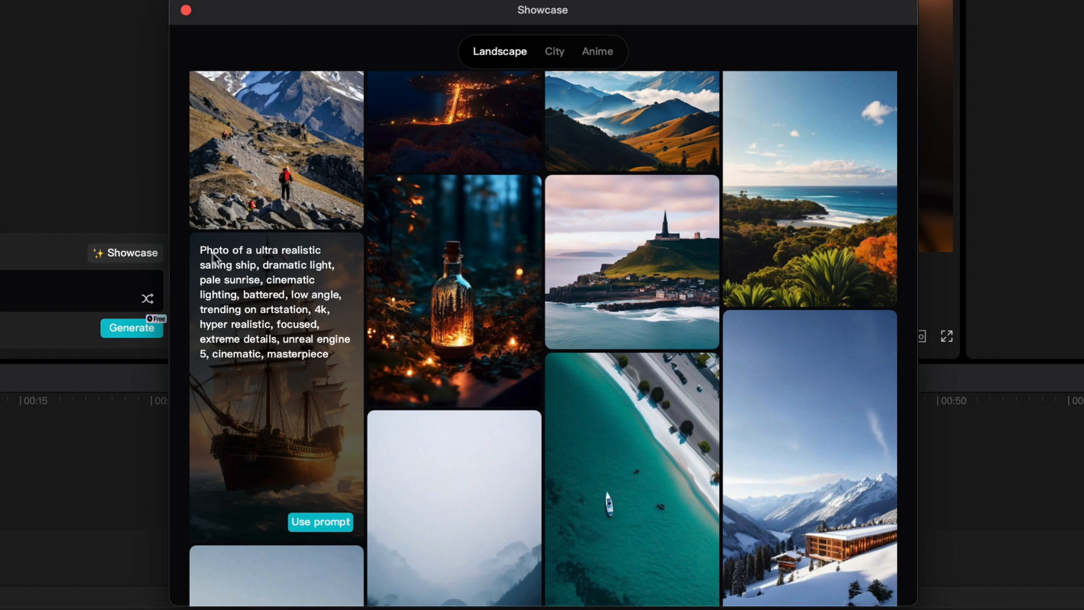
pyautogui.moveTo(328, 360)
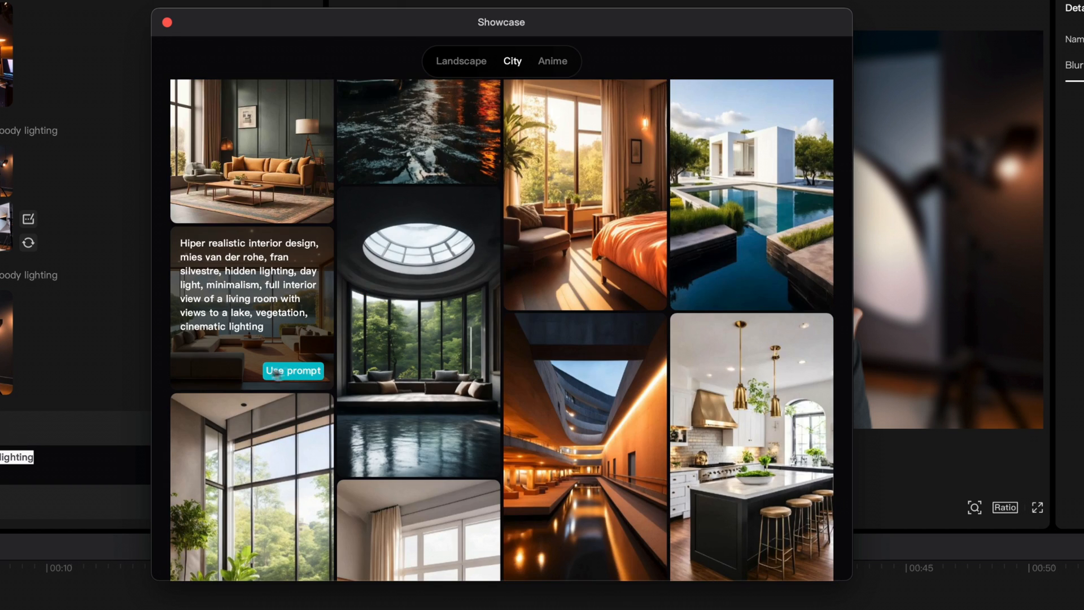
pyautogui.click(292, 370)
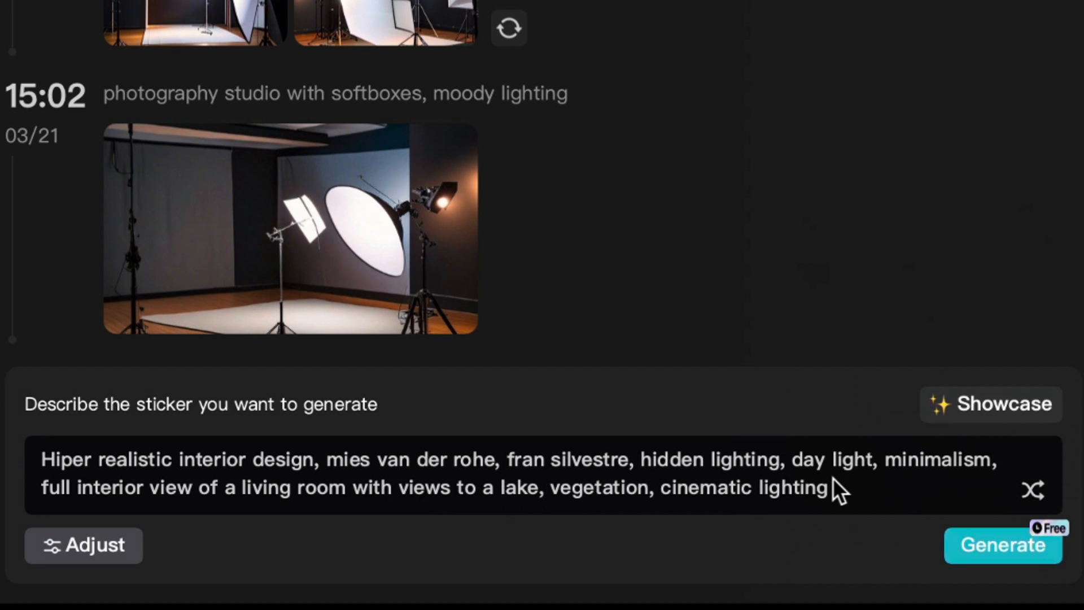
# - Generate four lakeside living-room interior images from the showcase prompt
pyautogui.click(1002, 545)
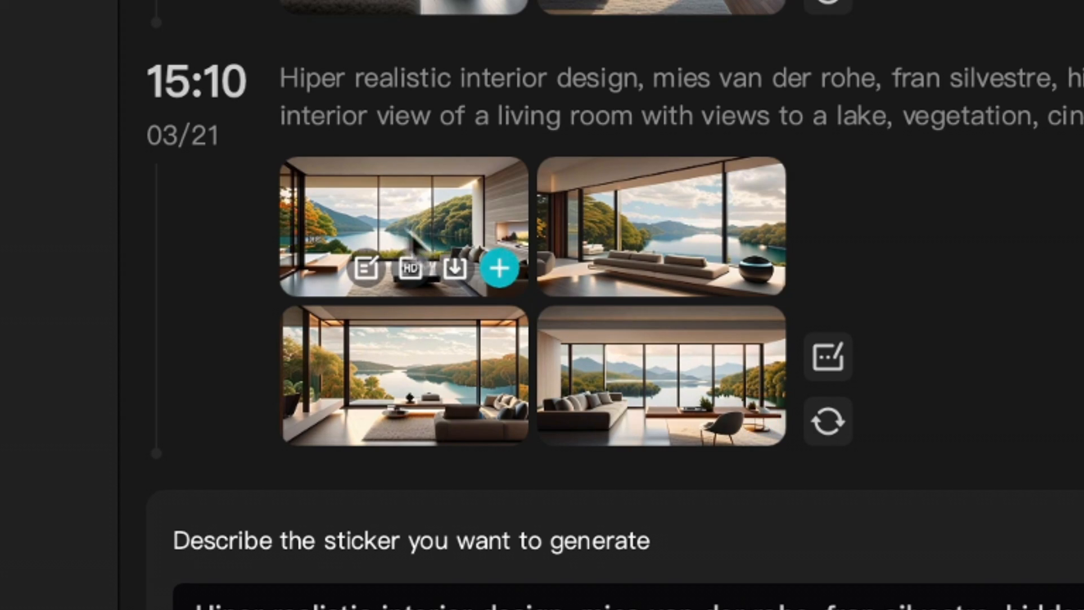
pyautogui.moveTo(474, 207)
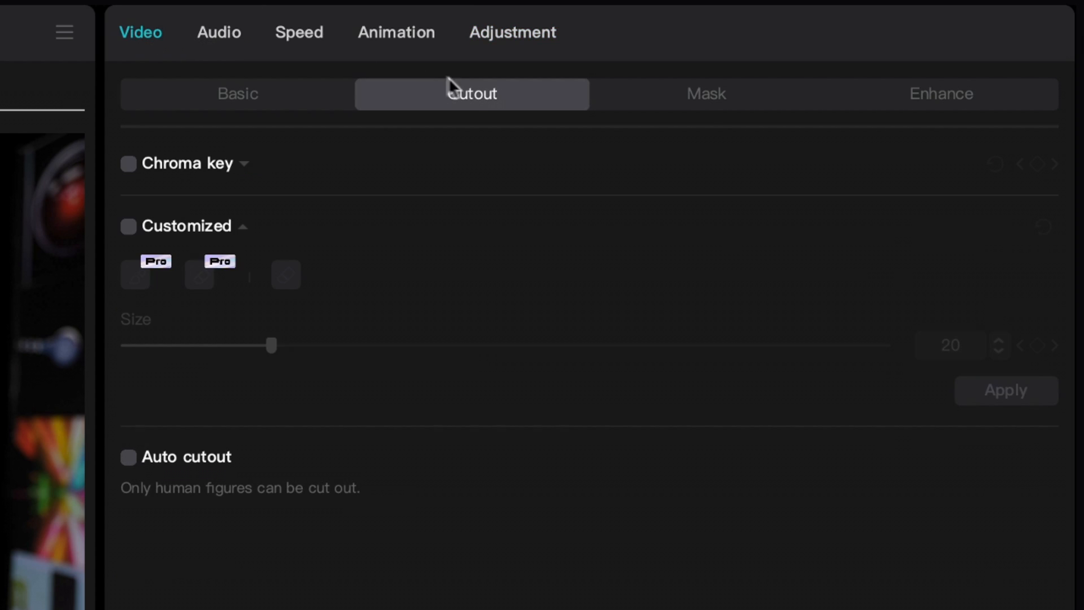
# - Enable Auto cutout on the talking-head clip placed over the living-room background
pyautogui.click(128, 457)
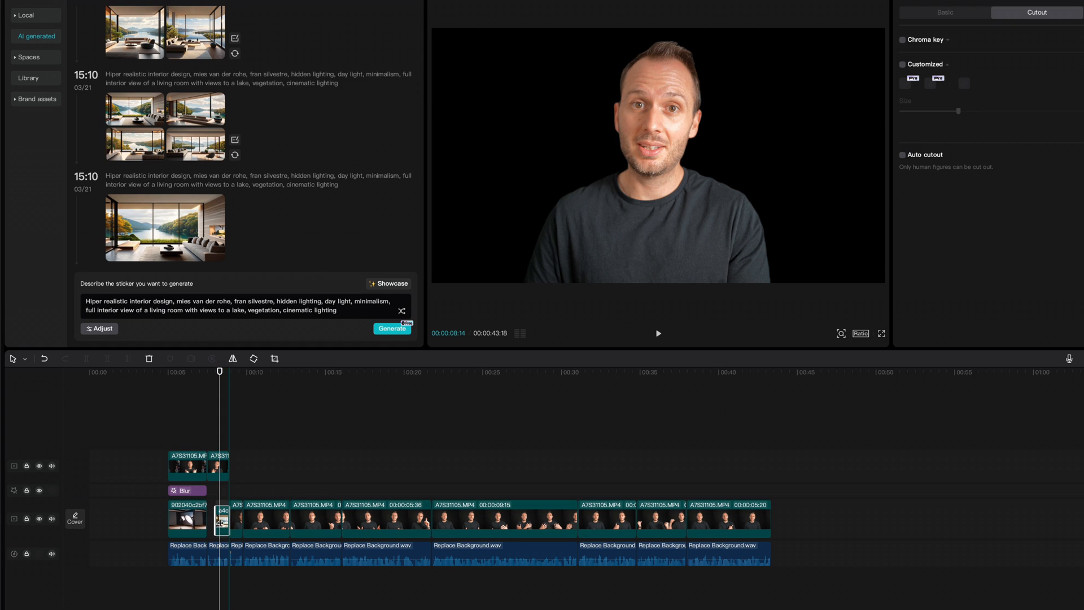
pyautogui.click(183, 490)
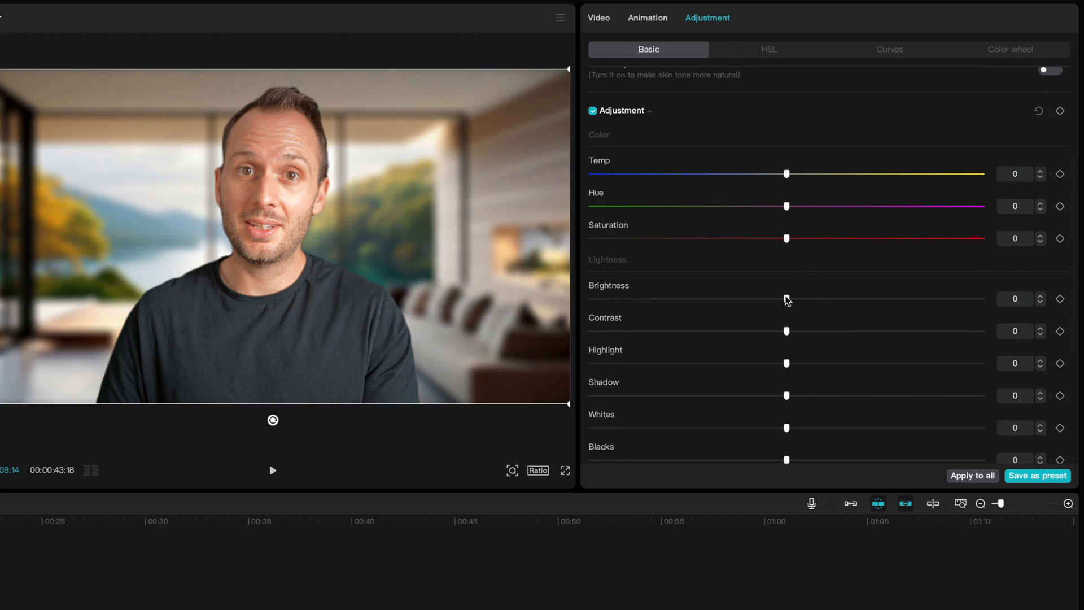
# - Lower the presenter clip's brightness to -9
pyautogui.moveTo(786, 298); pyautogui.dragTo(750, 299)
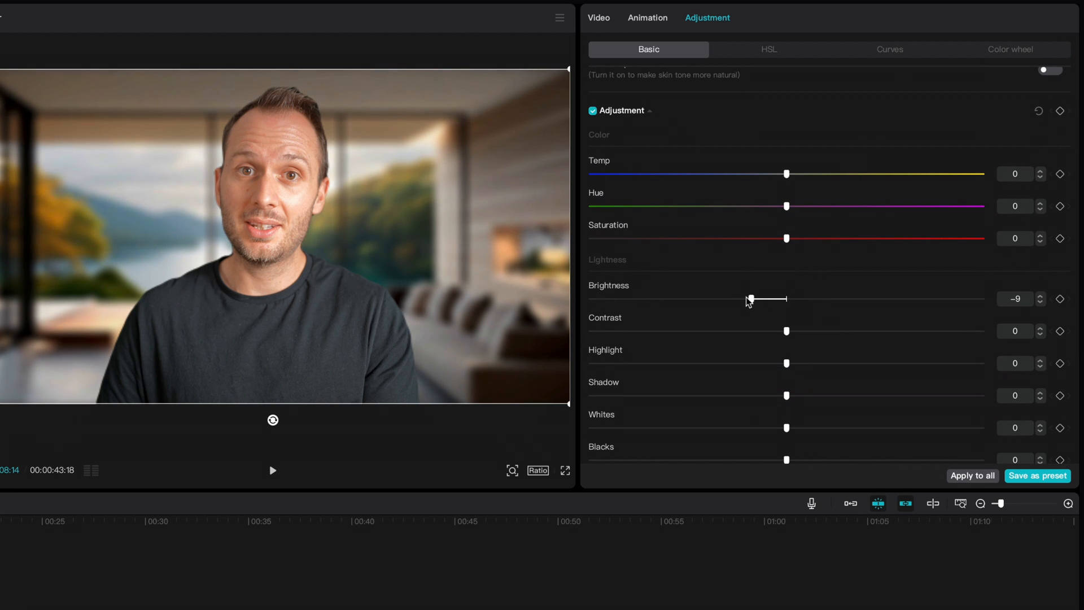
pyautogui.moveTo(749, 299); pyautogui.dragTo(743, 299)
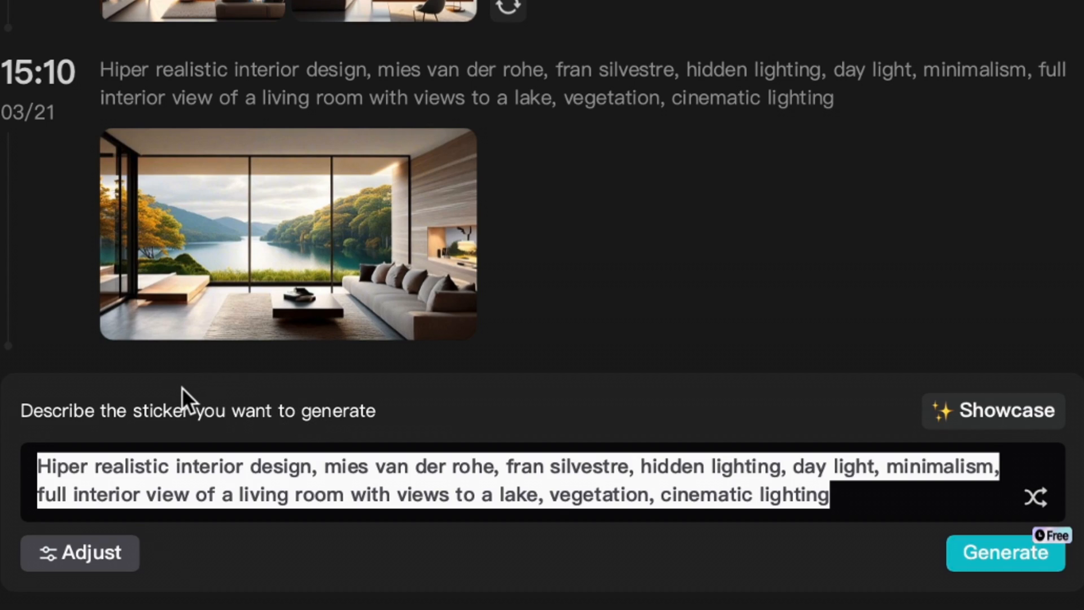
# - Generate images for 'deep space, galaxies and stars everywhere' and put one behind the presenter
pyautogui.write('deep space, galaxies and stars everywhere')
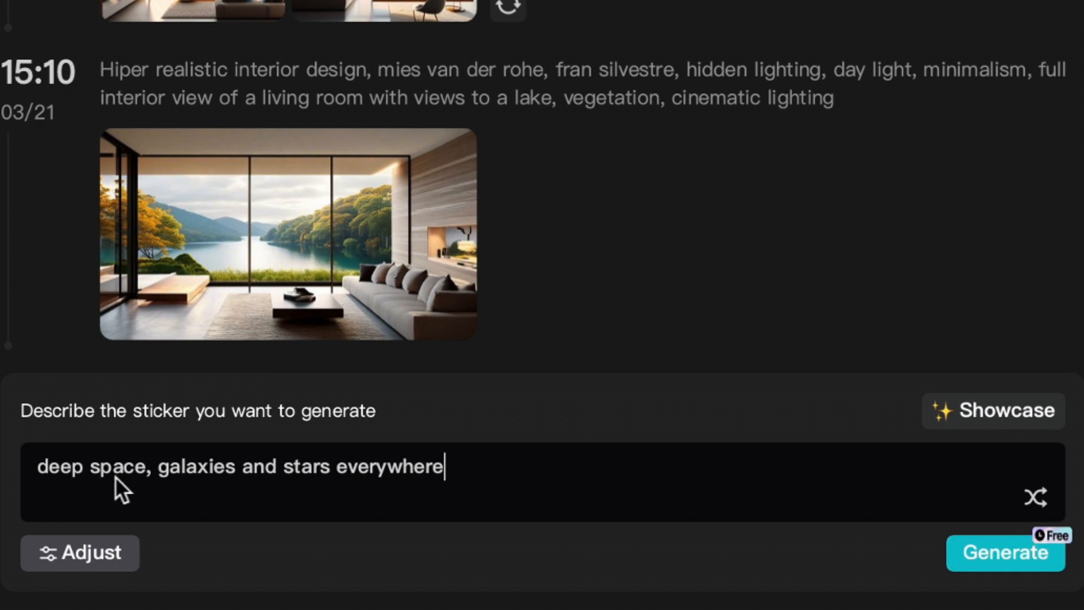
pyautogui.moveTo(942, 574)
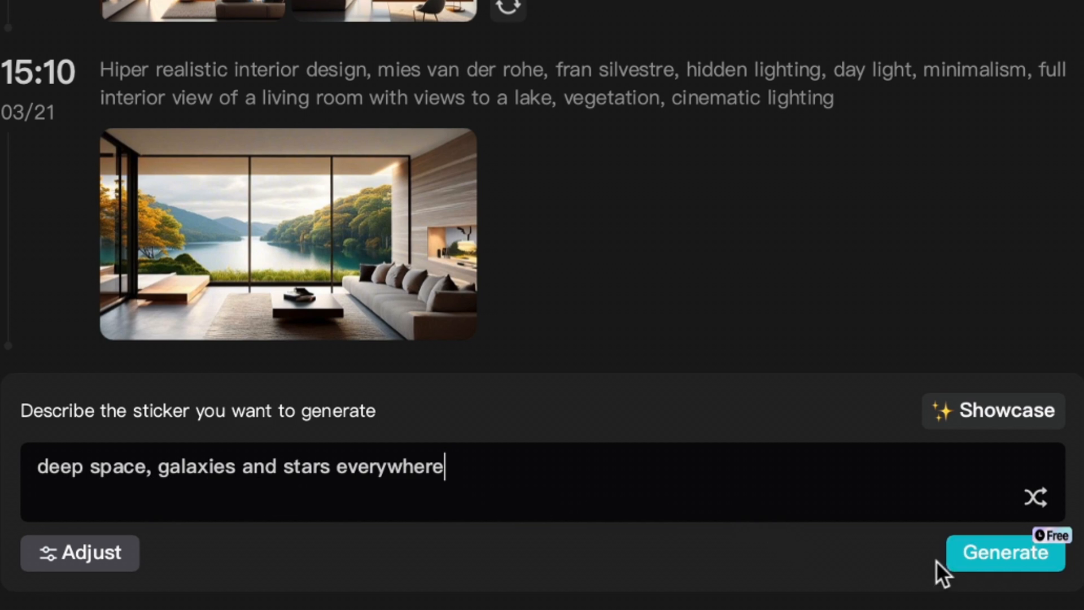
pyautogui.click(1004, 551)
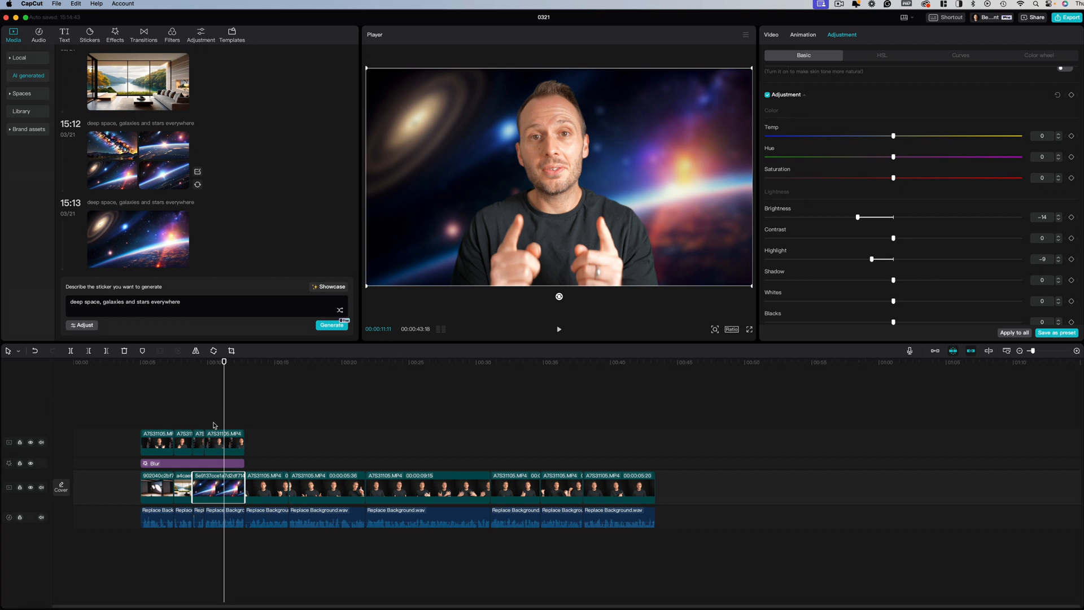
pyautogui.moveTo(206, 418)
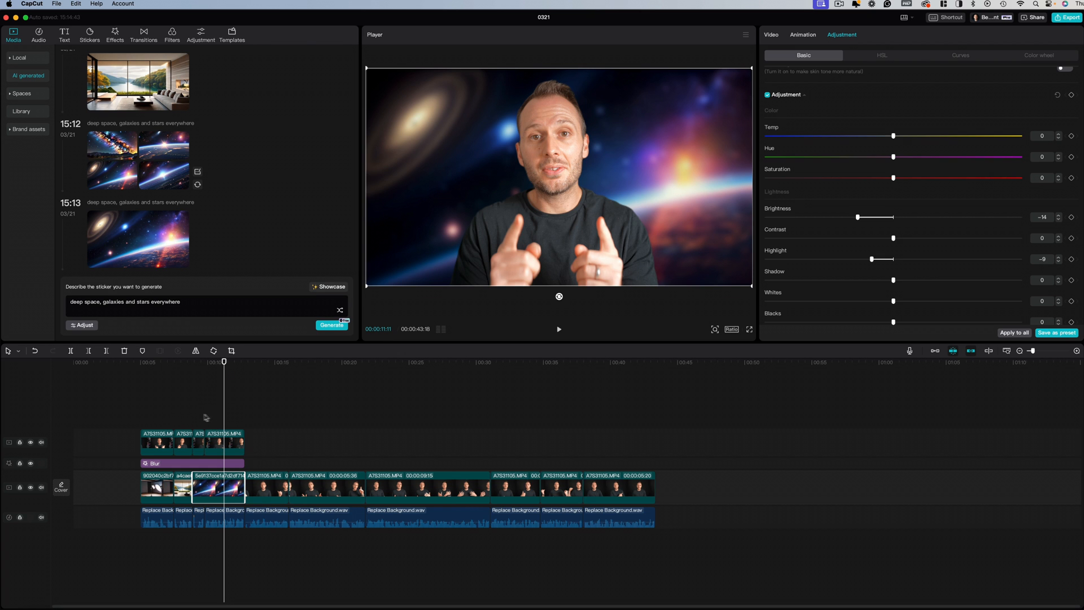
pyautogui.click(223, 441)
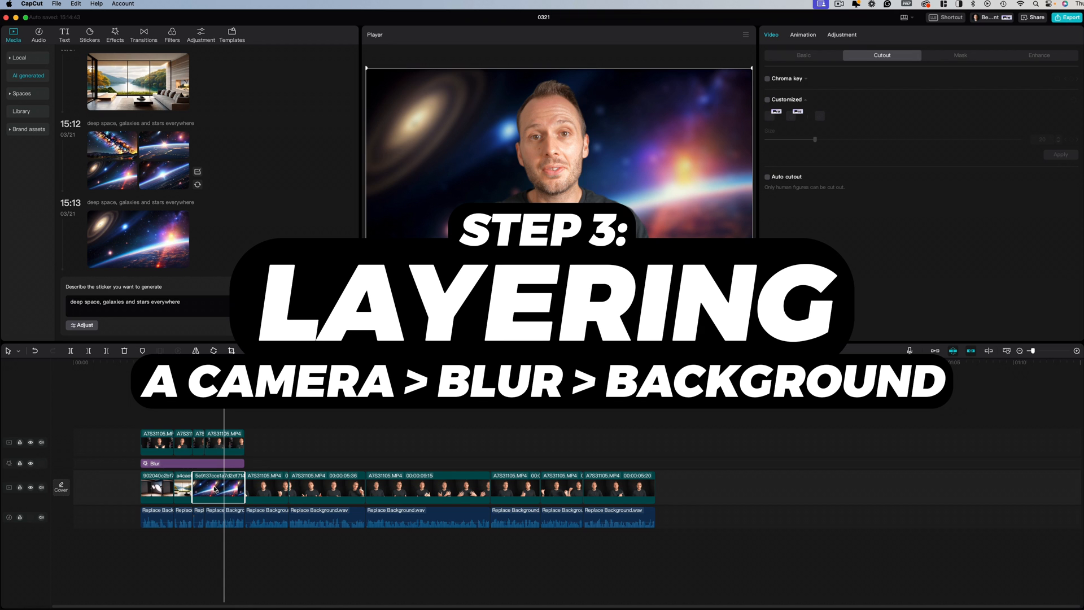
pyautogui.moveTo(481, 183)
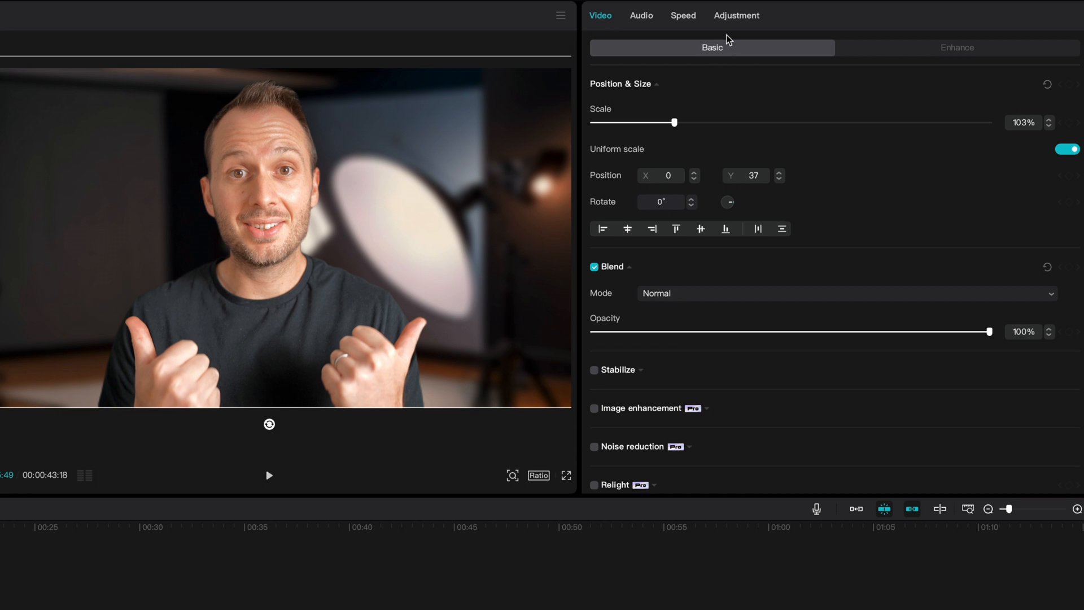
# - Cool the presenter clip's temperature to -9, then bring the Pro enhancement options into view
pyautogui.click(737, 15)
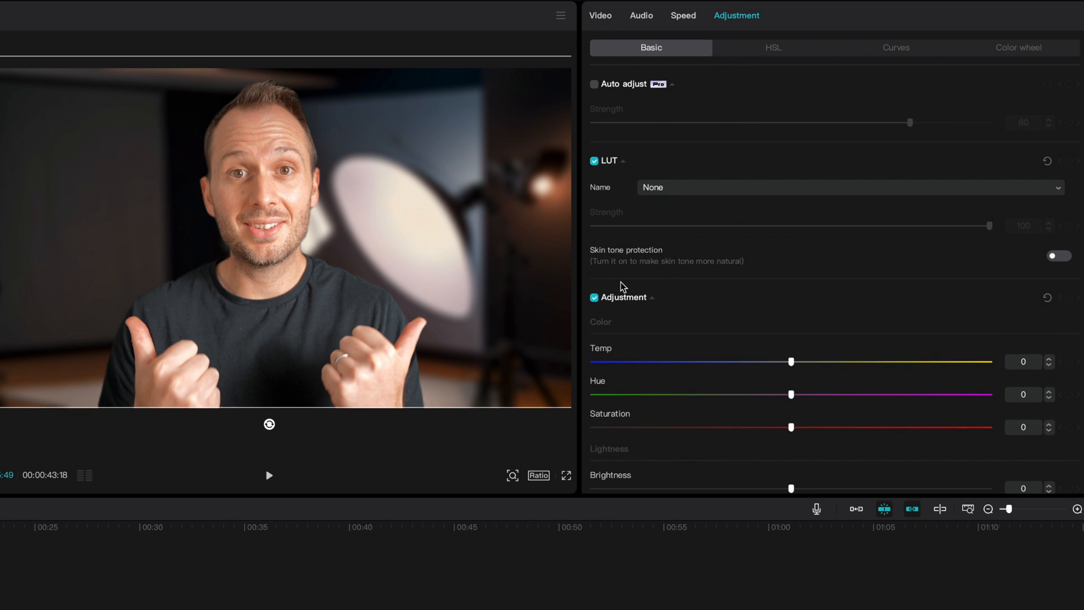
pyautogui.moveTo(260, 232)
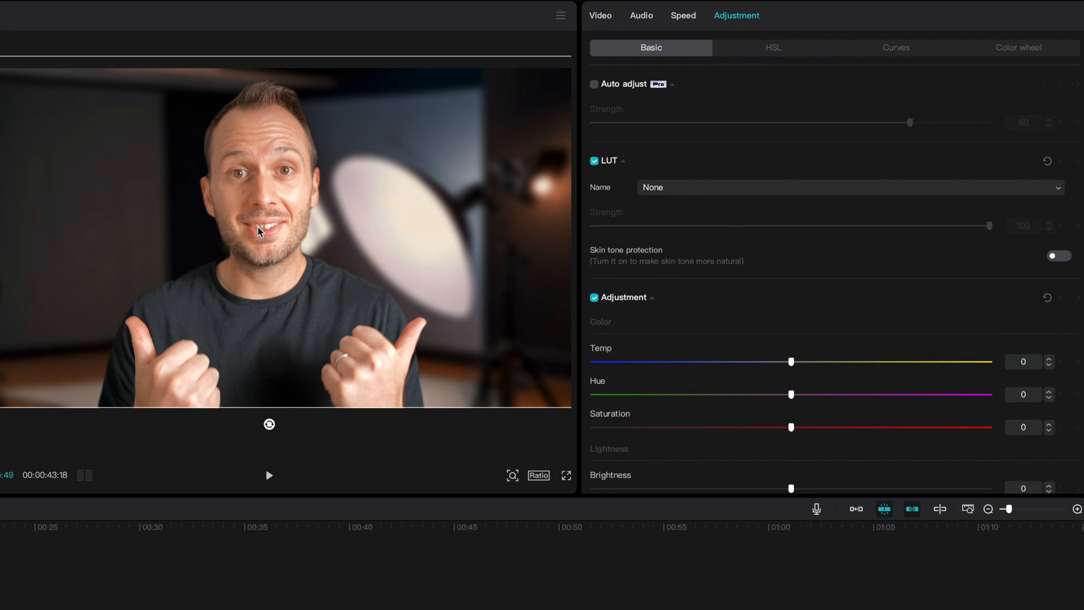
pyautogui.moveTo(792, 361); pyautogui.dragTo(754, 361)
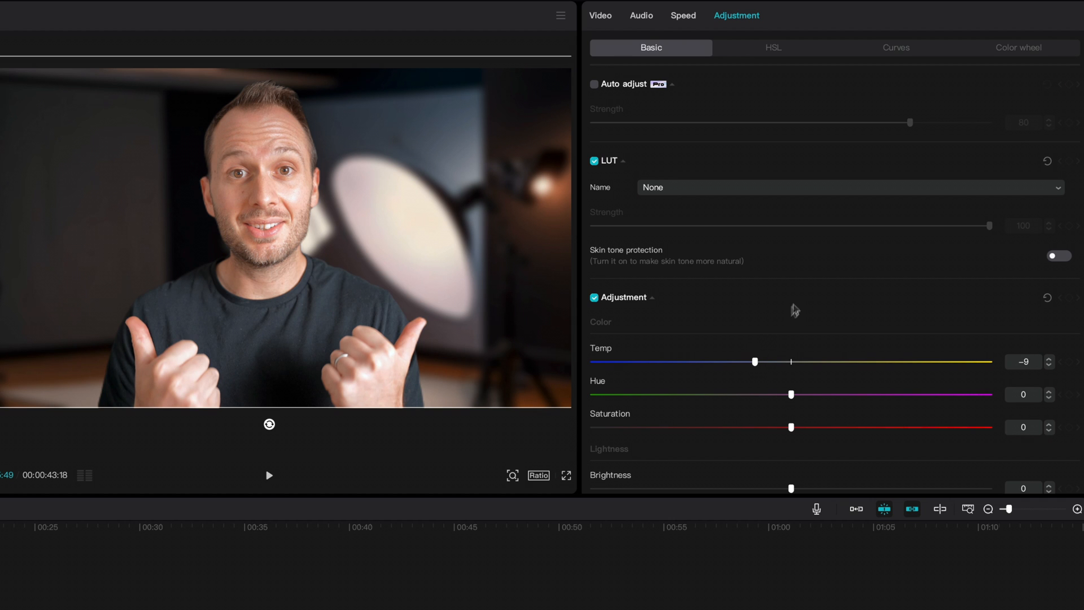
pyautogui.scroll(-3)
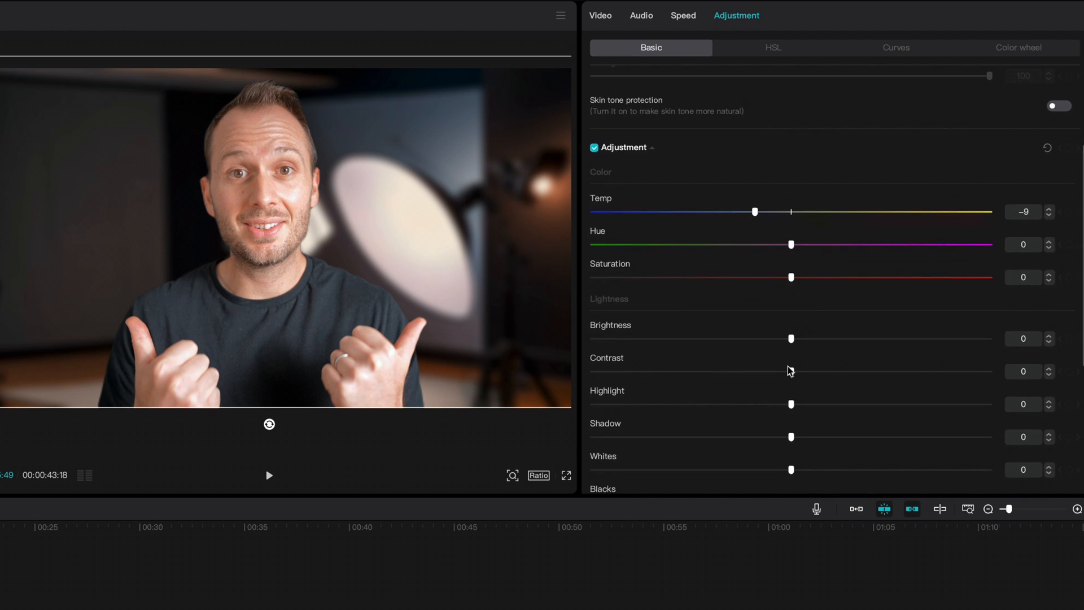
pyautogui.moveTo(792, 277); pyautogui.dragTo(820, 277)
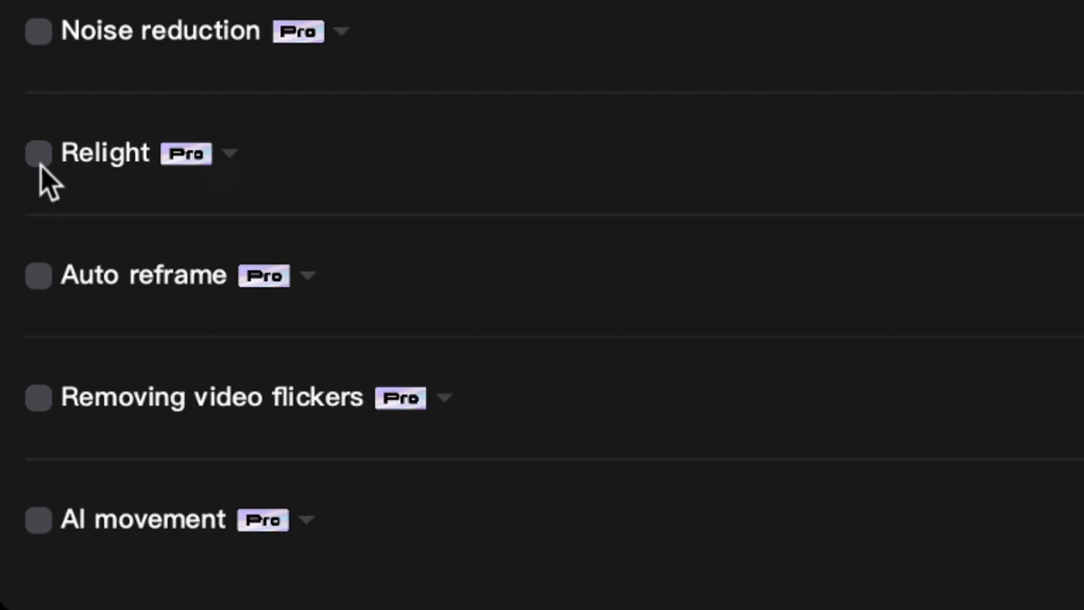
pyautogui.click(38, 153)
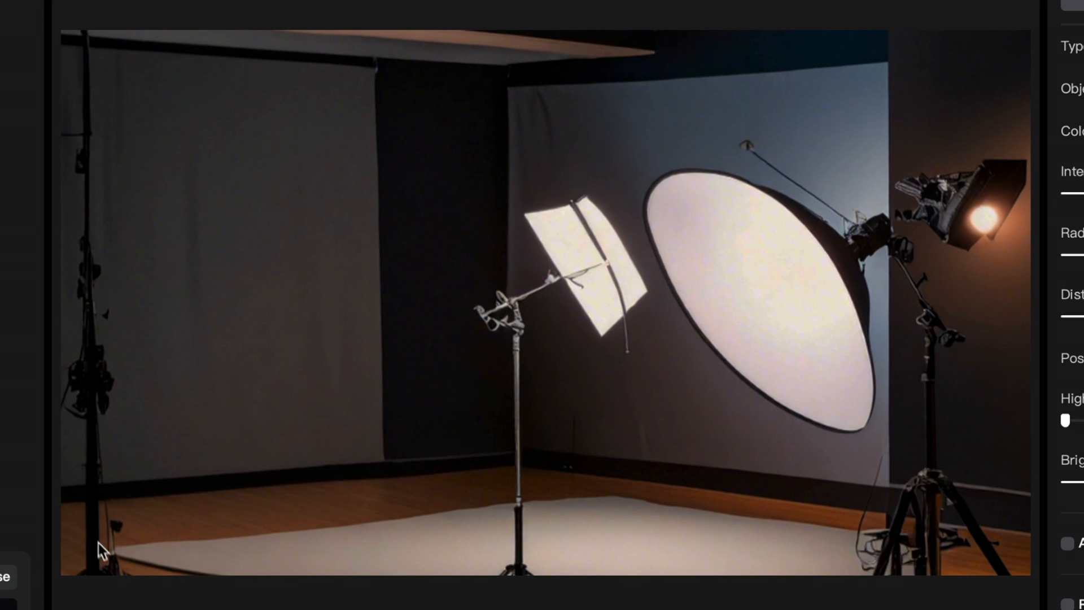
pyautogui.moveTo(825, 491)
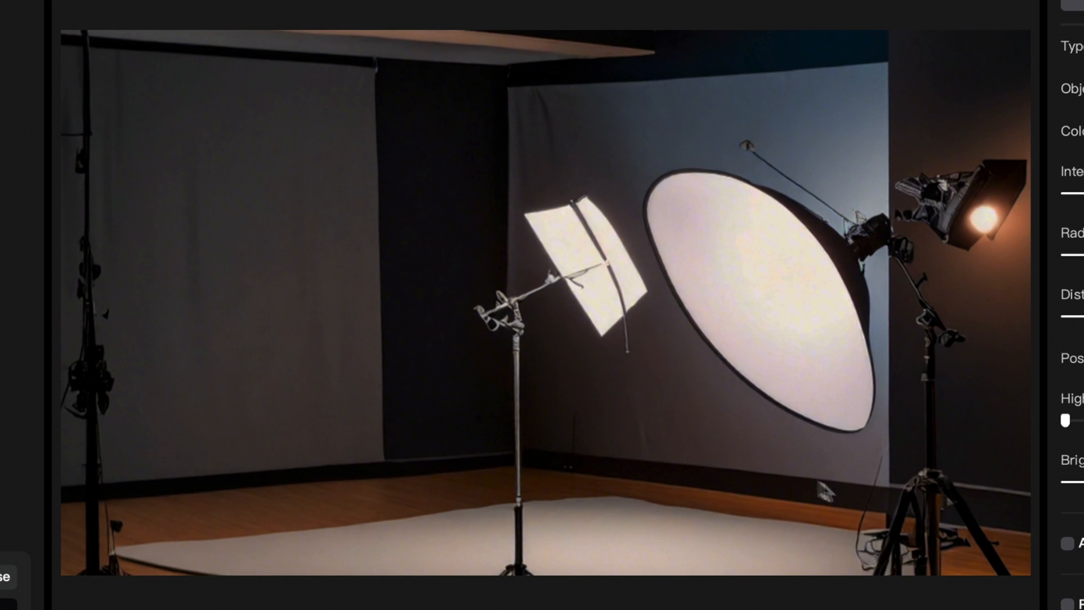
pyautogui.moveTo(740, 319)
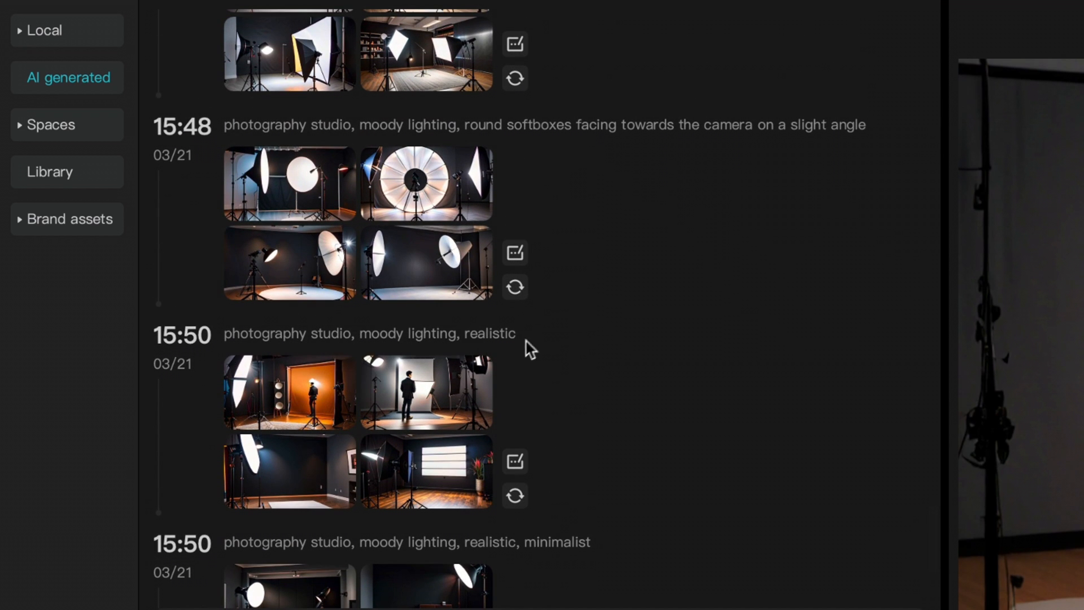
pyautogui.scroll(-3)
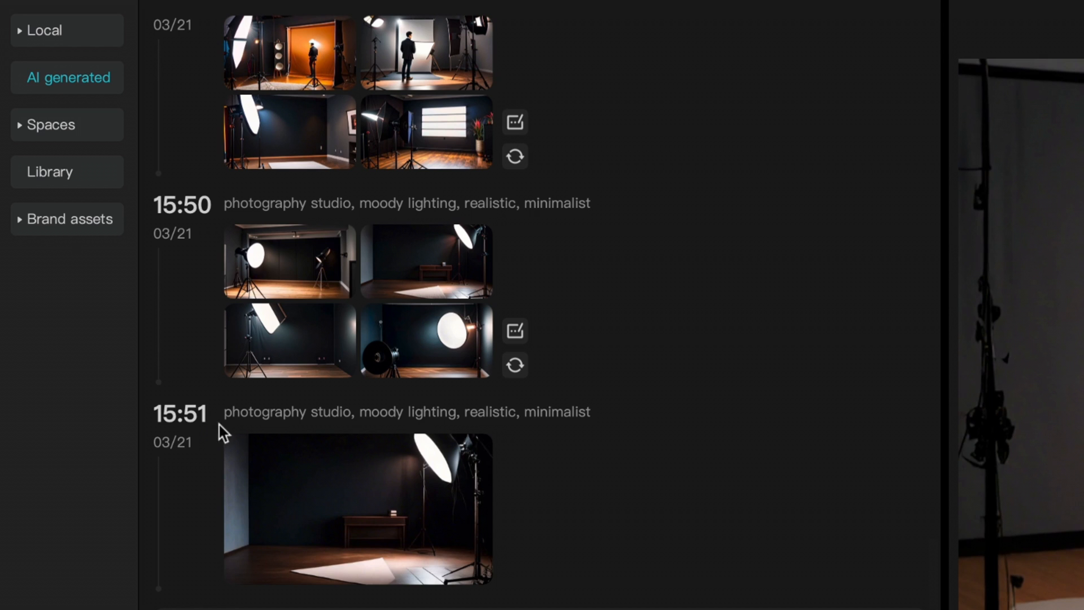
pyautogui.moveTo(416, 222)
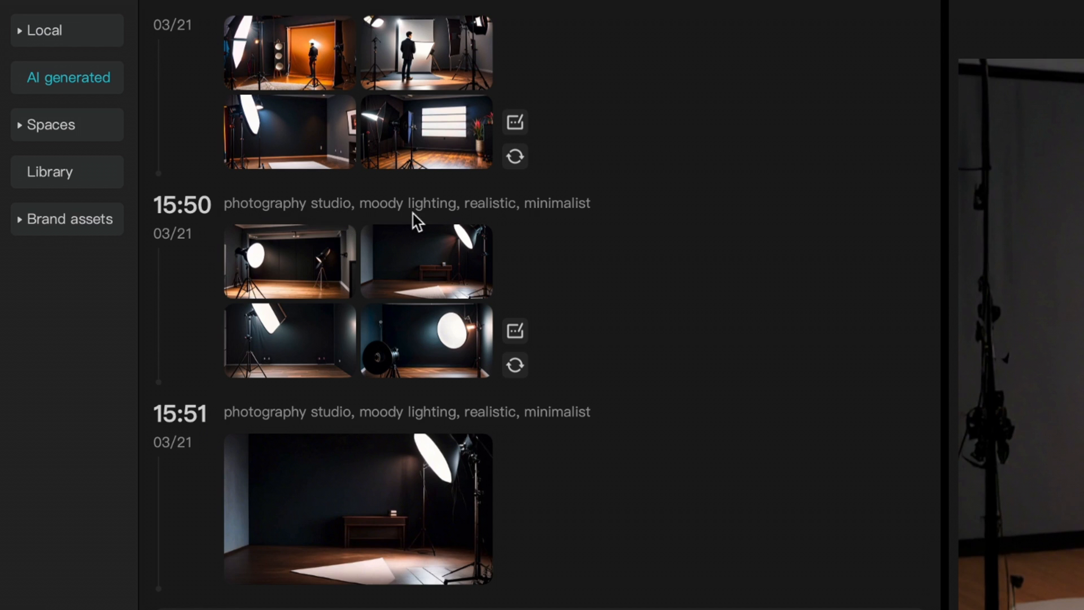
pyautogui.moveTo(581, 219)
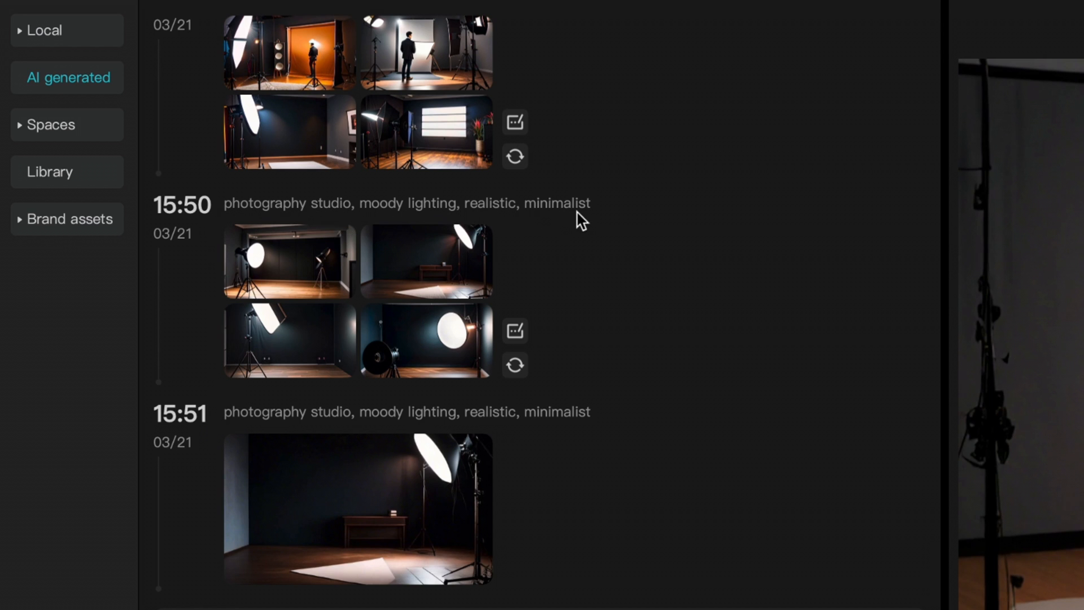
pyautogui.scroll(-3)
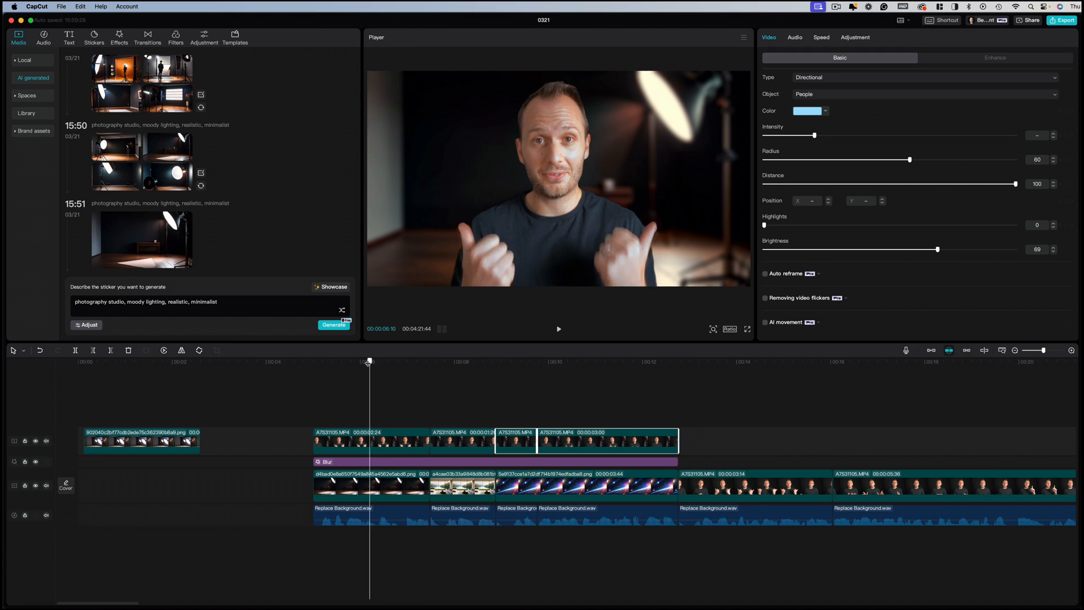
# - Select the studio background clip, then jump to the living-room background section
pyautogui.click(370, 484)
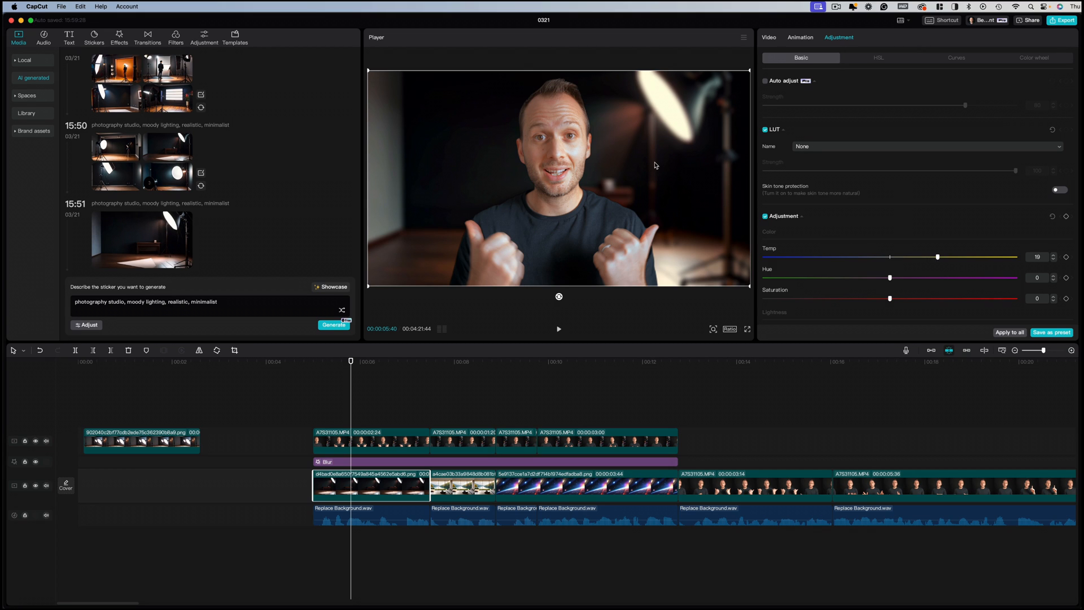
pyautogui.moveTo(570, 258)
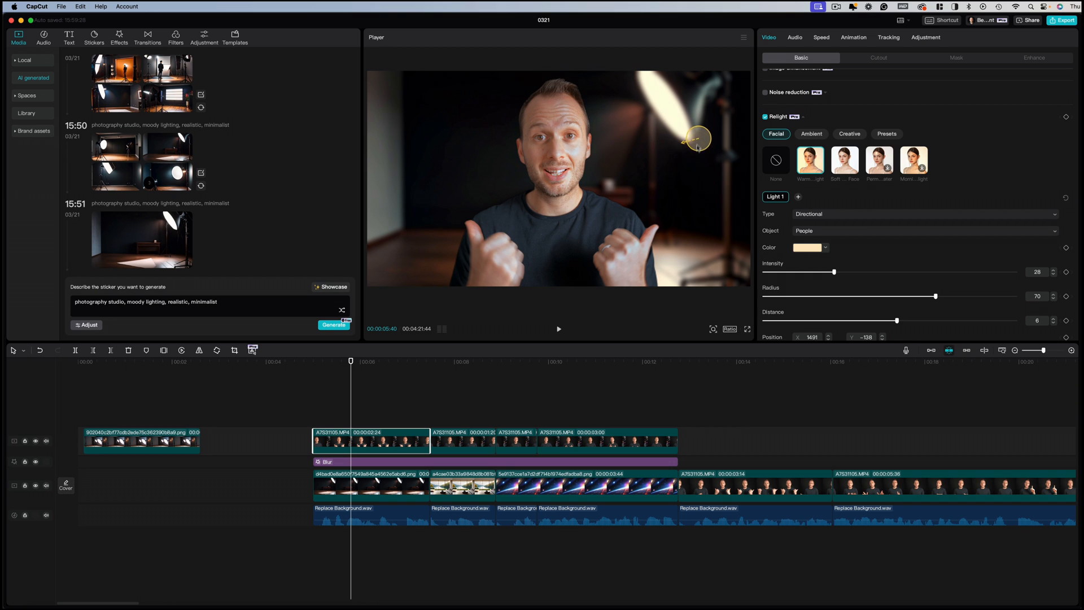
pyautogui.click(461, 361)
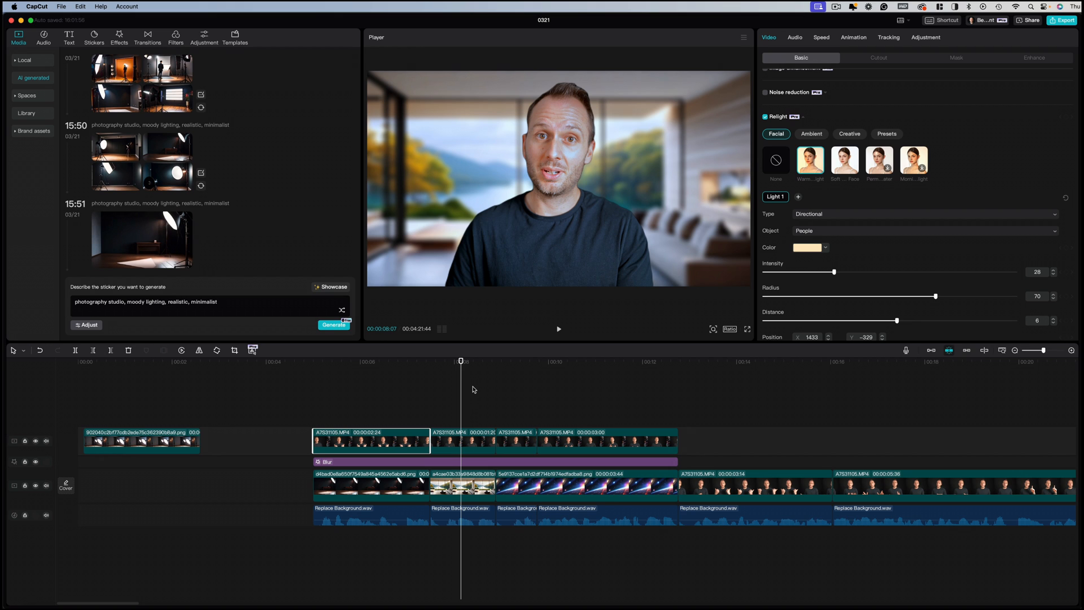